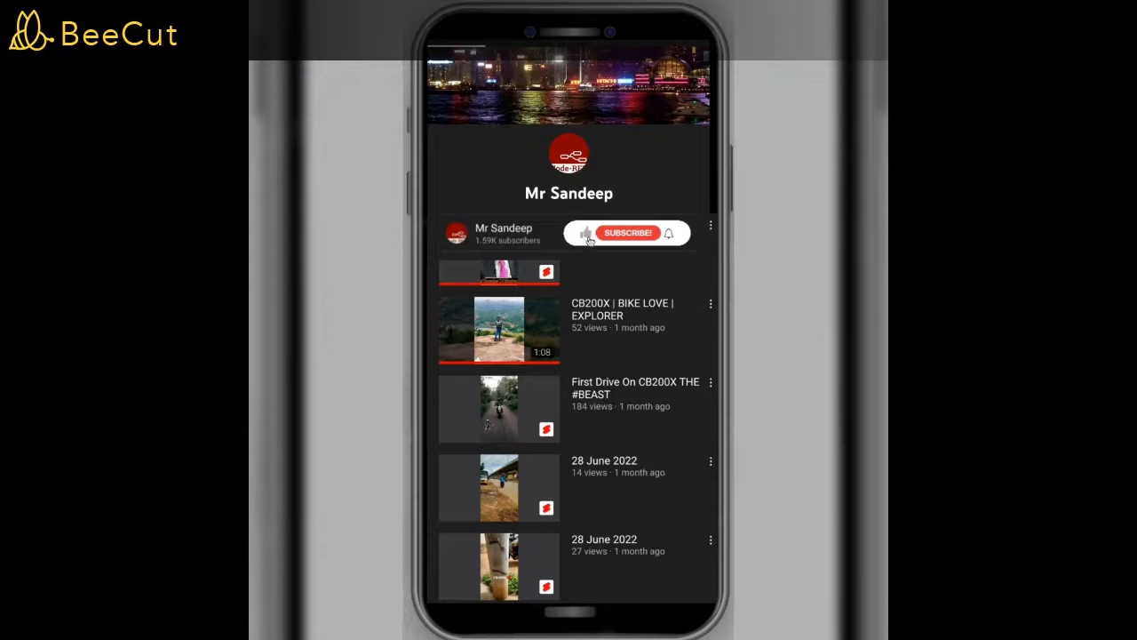
- Like the YouTube video and subscribe to the channel
click(585, 232)
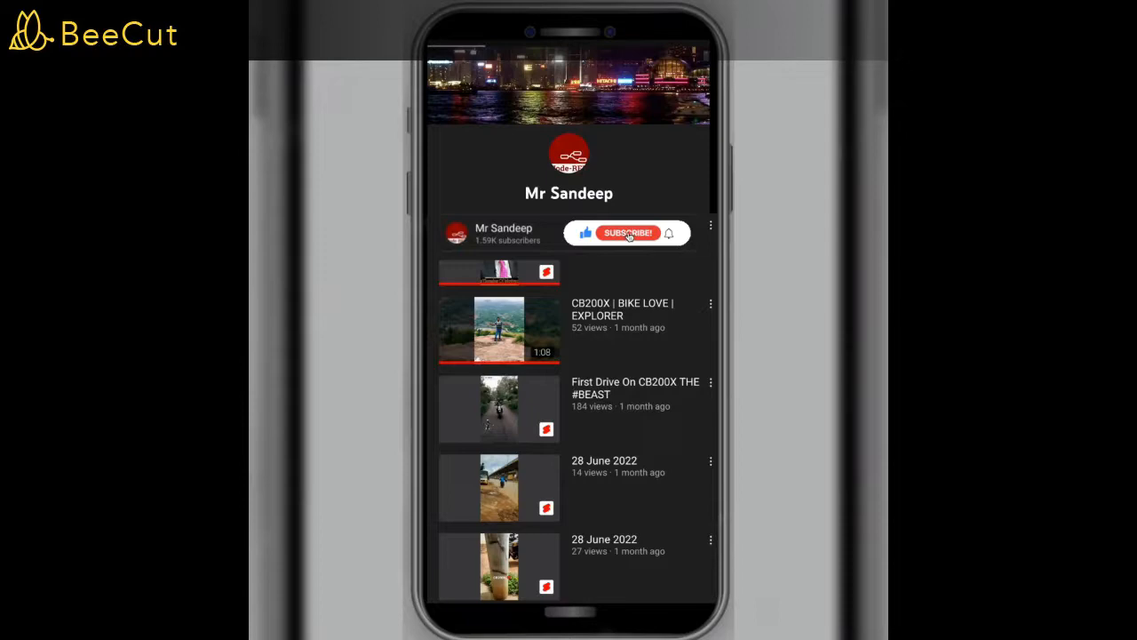
click(627, 233)
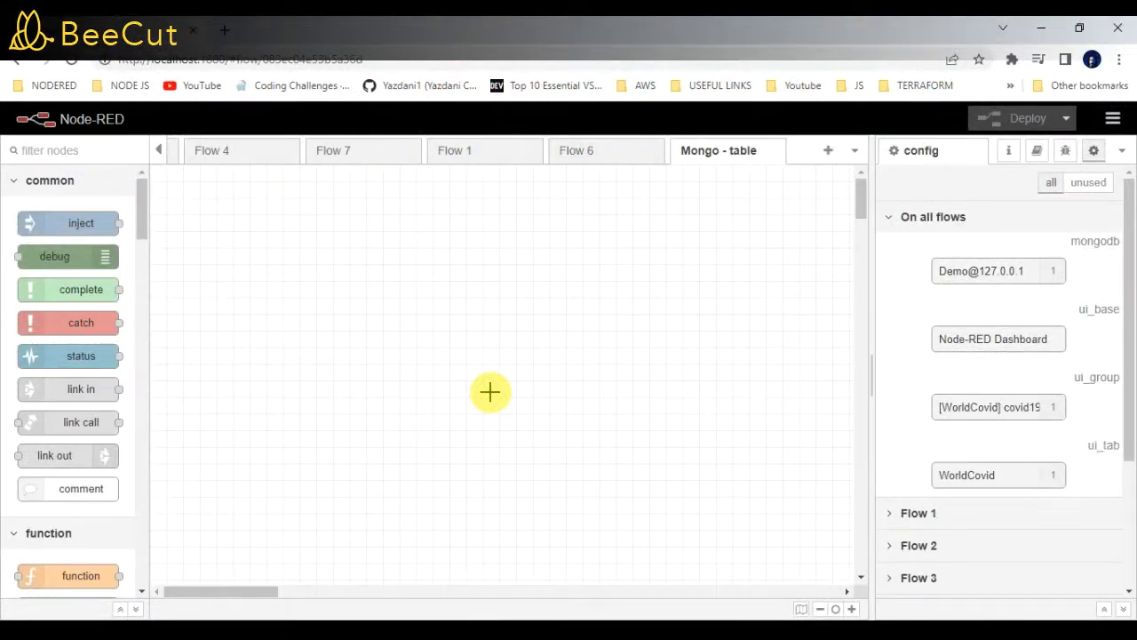
mouse_move(157, 236)
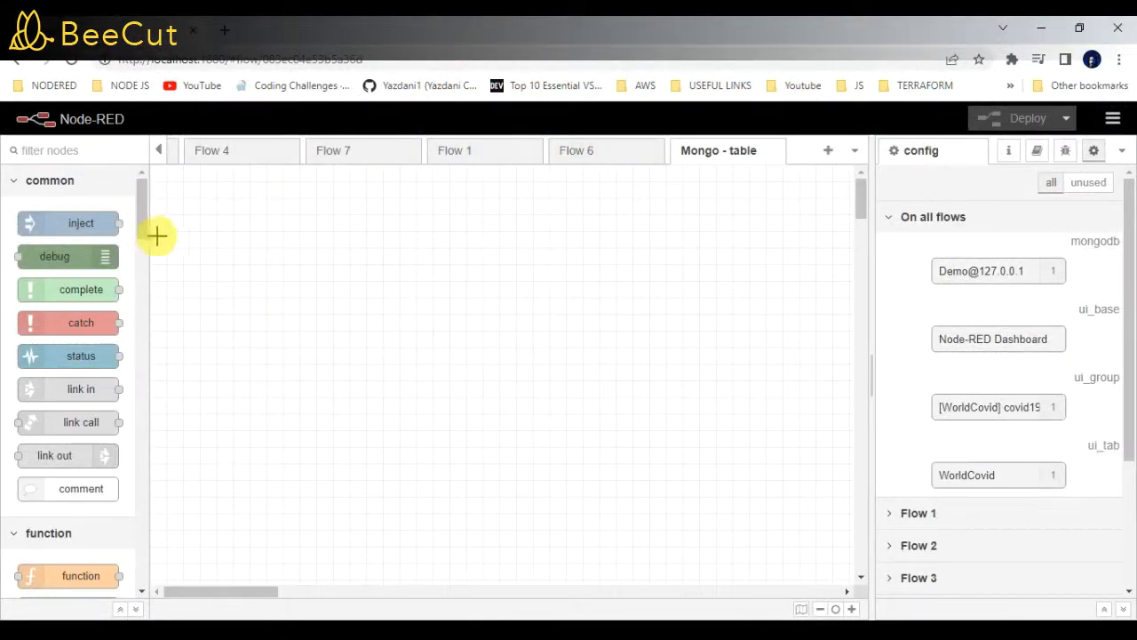
- Search the palette for 'http' and place an http in node on the canvas
text(h)
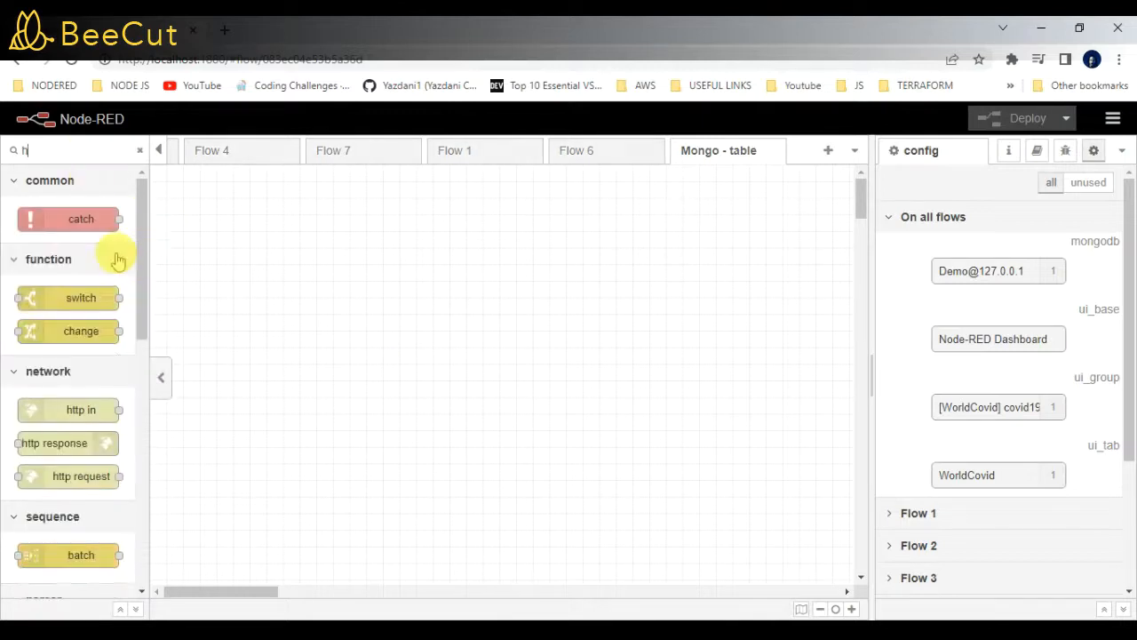
text(ttp)
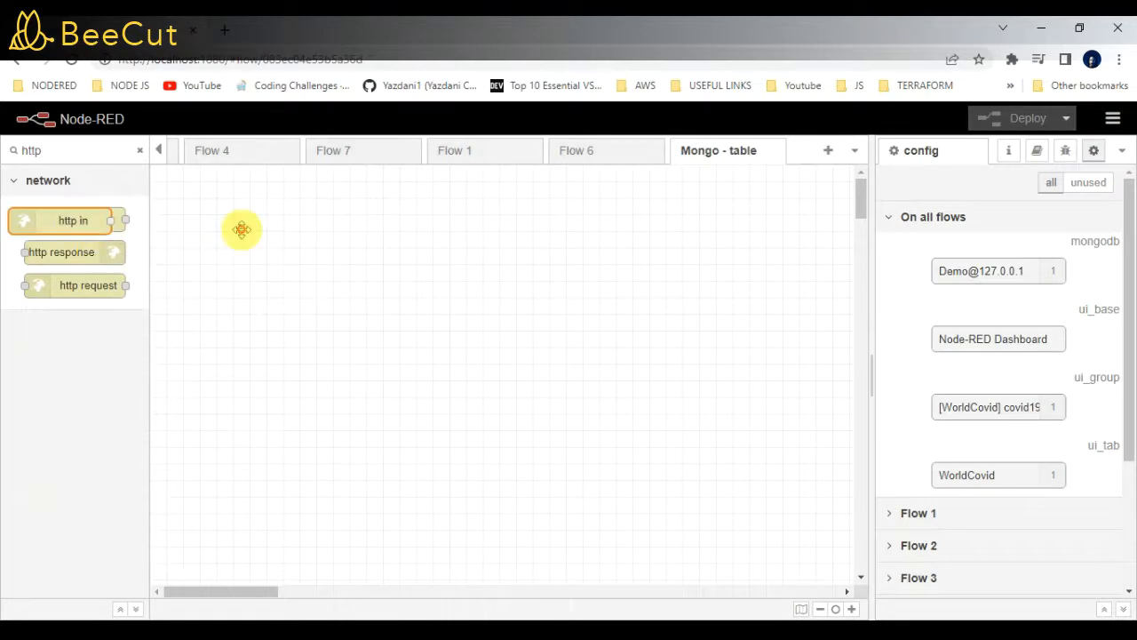
drag(73, 221, 276, 231)
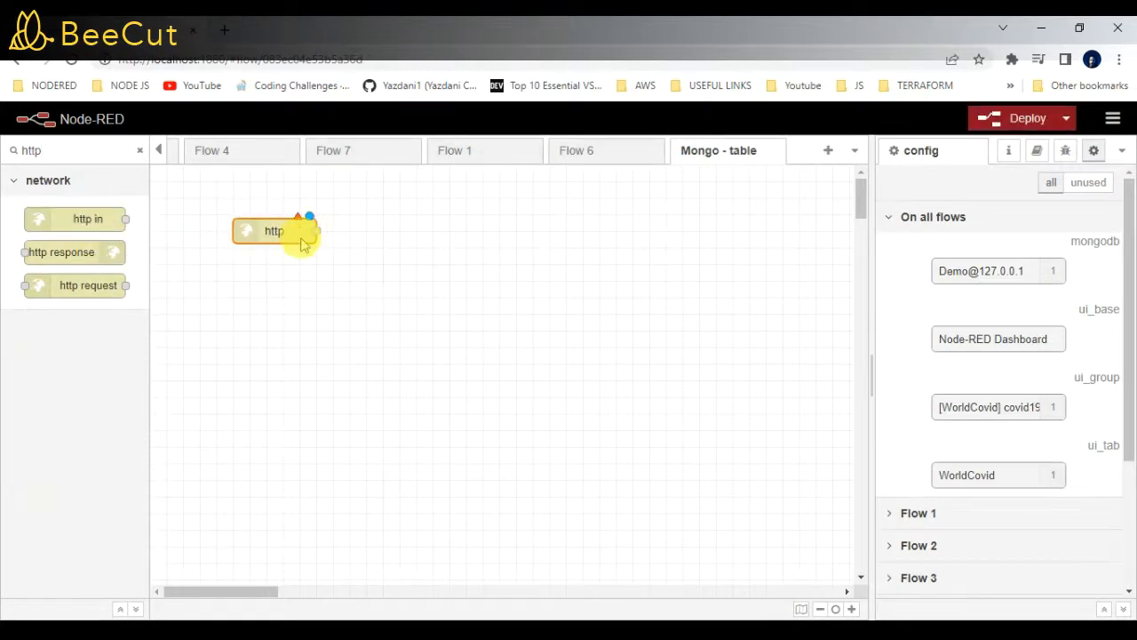
- Set the http in node's URL to /mydata and name it 'mongodb data'
double_click(273, 231)
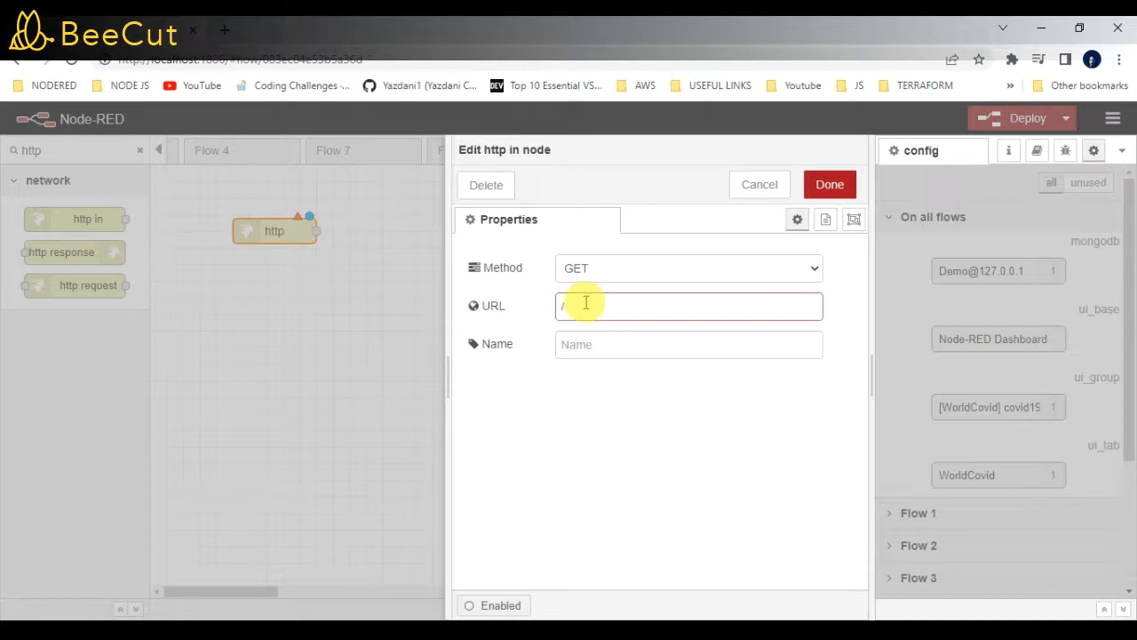
text(m)
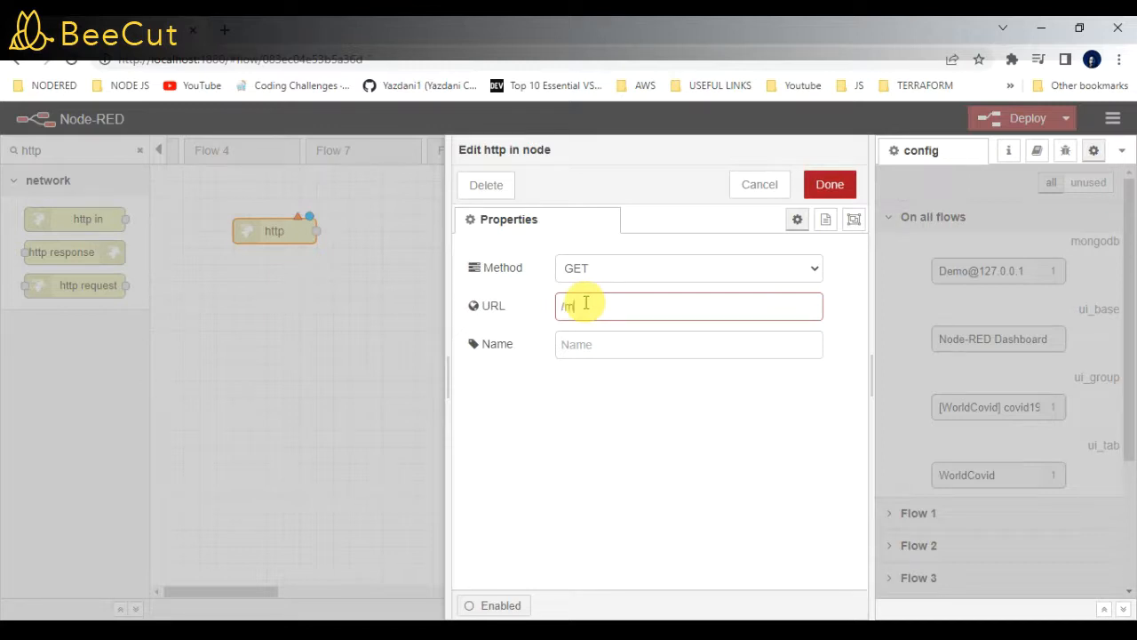
text(ydata)
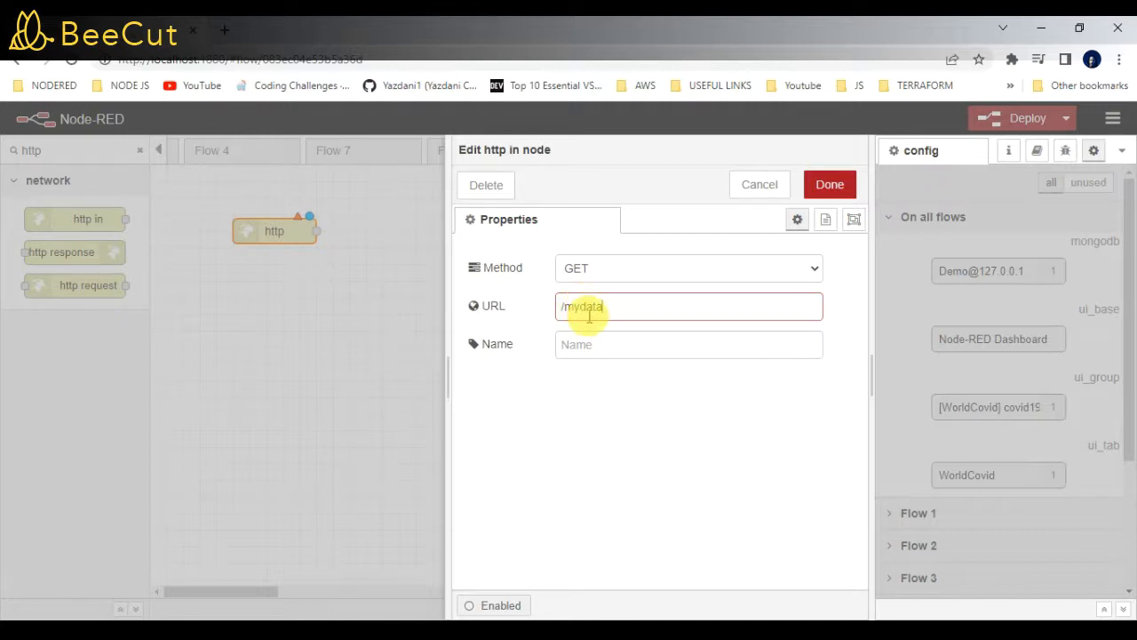
click(688, 345)
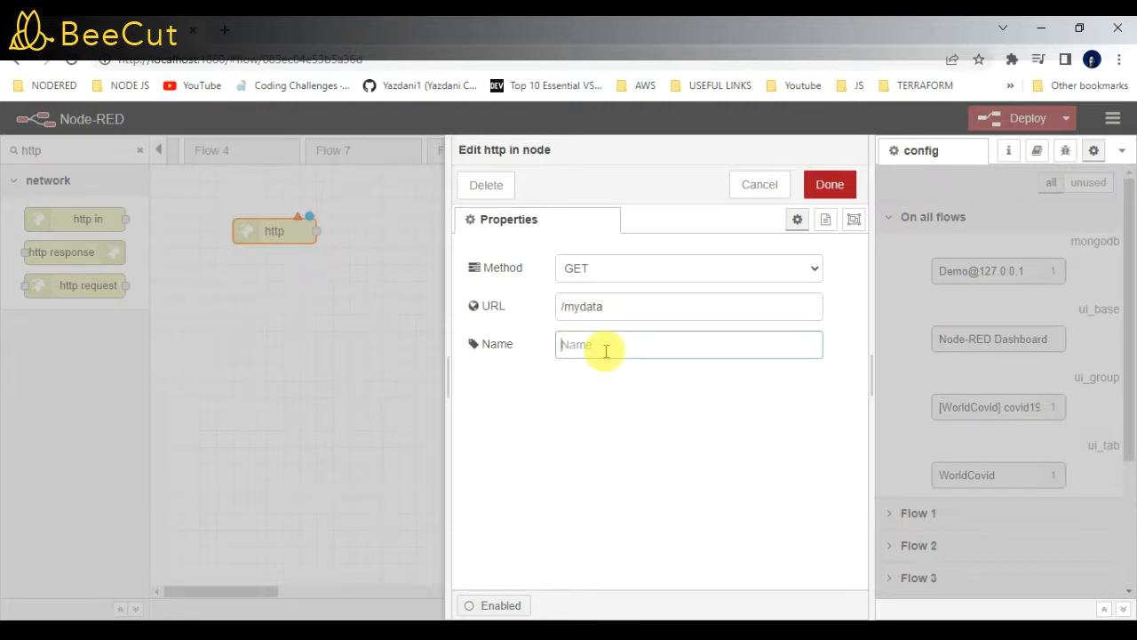
text(m)
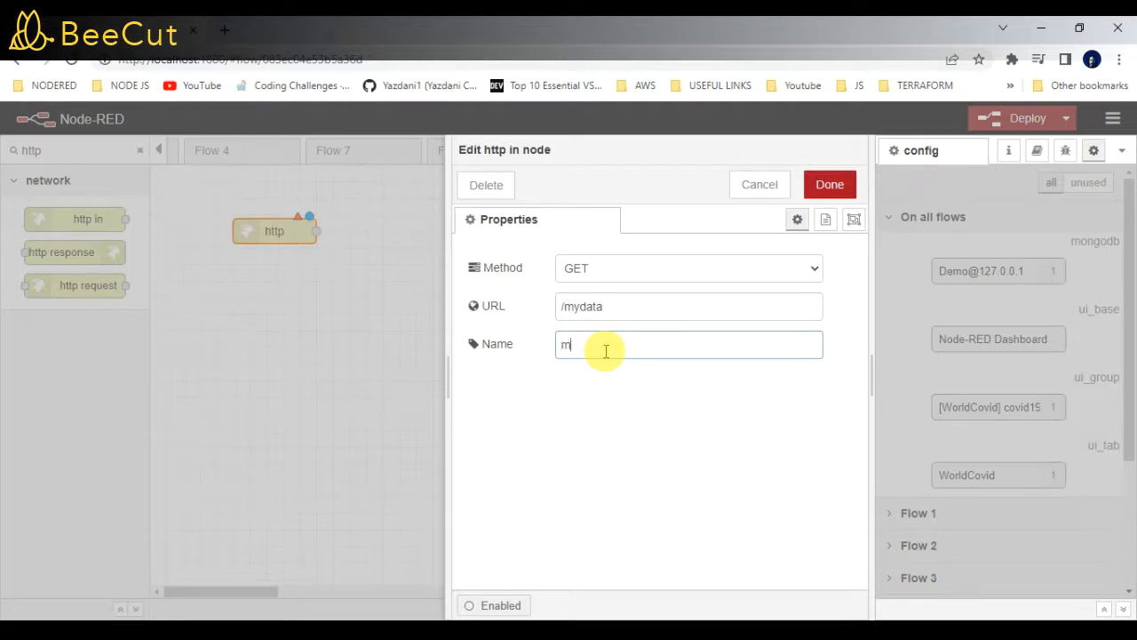
text(ongodb)
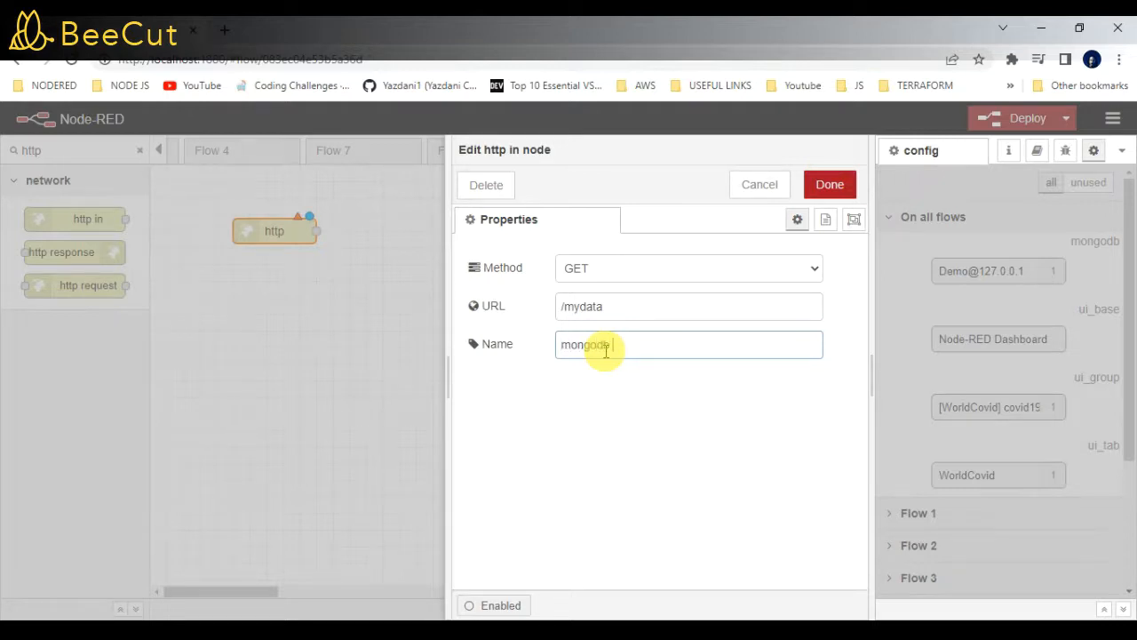
text(data)
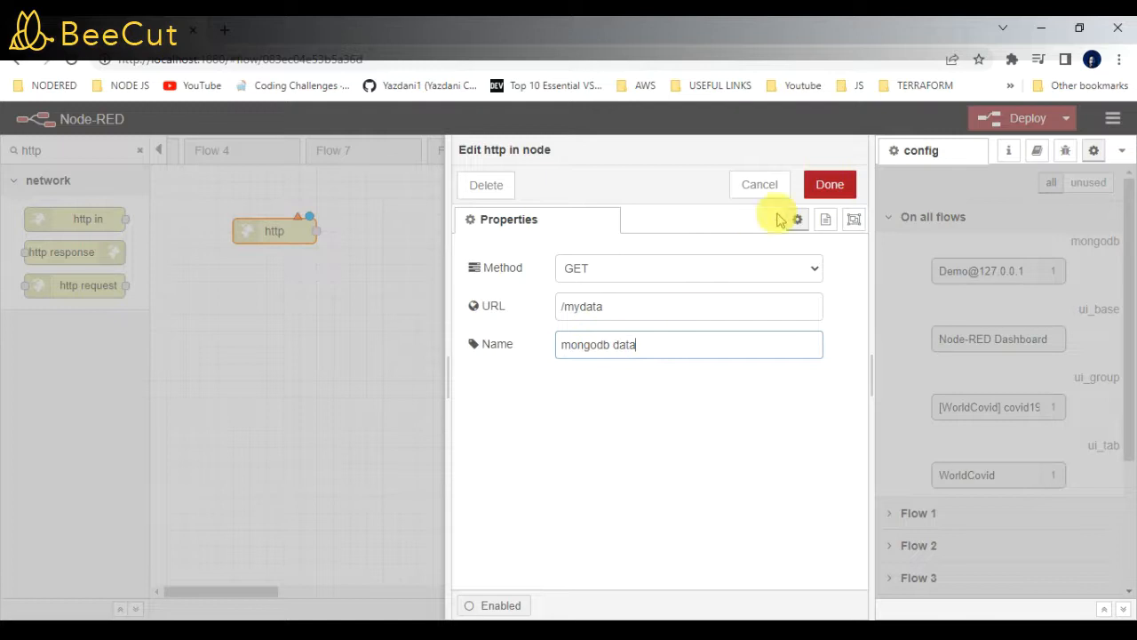
click(829, 184)
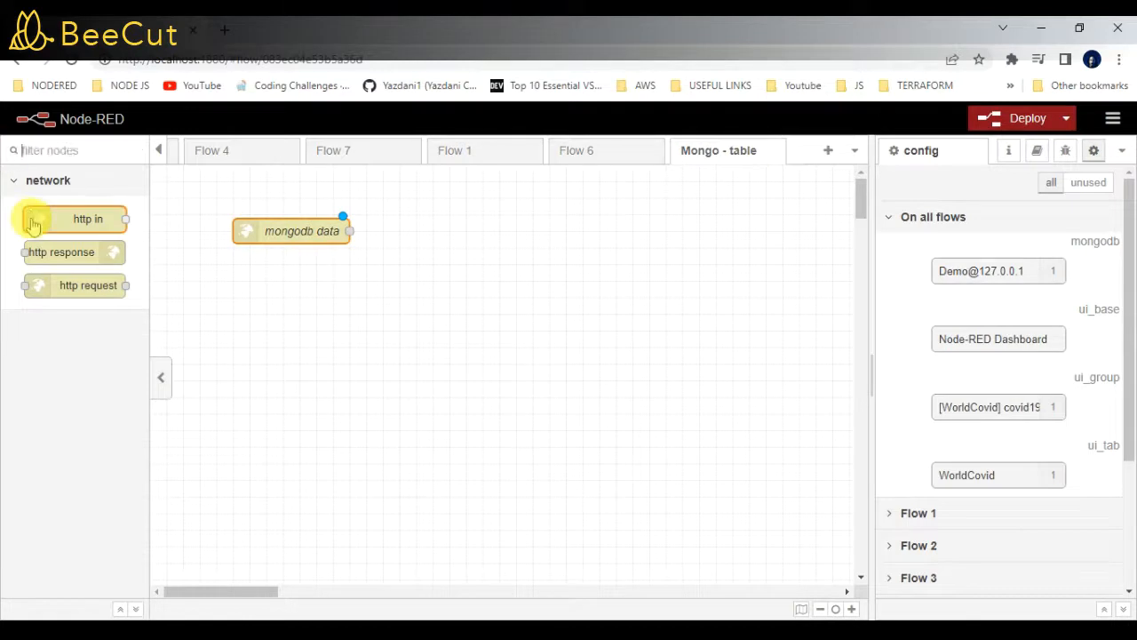
- Place a mongodb in node below and right of the http node
text(mon)
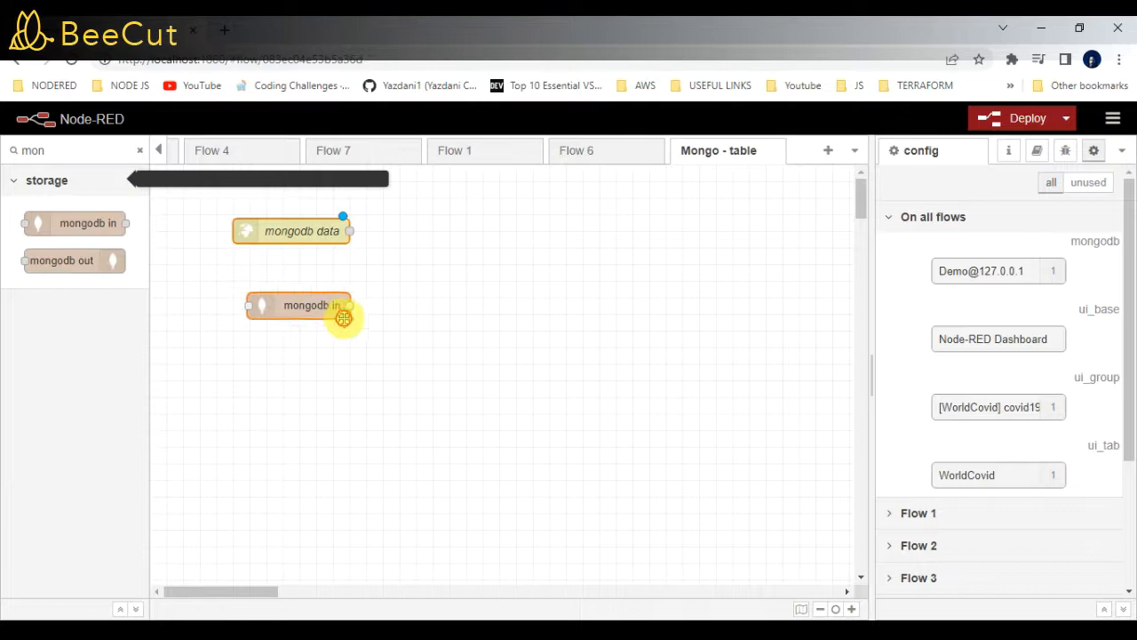
drag(310, 305, 399, 313)
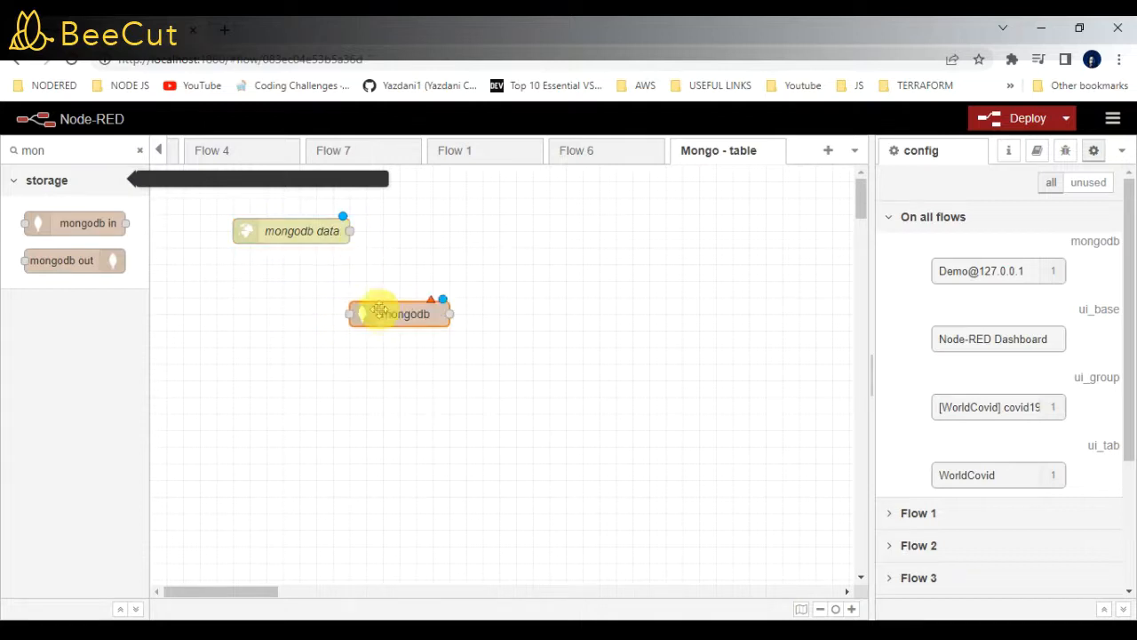
drag(399, 313, 450, 297)
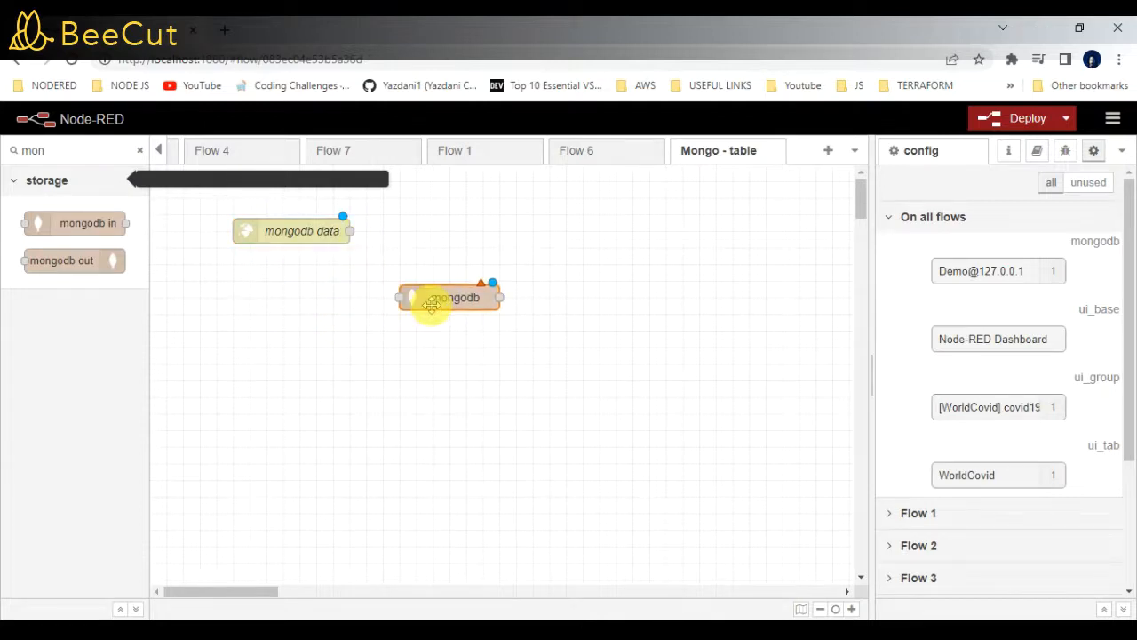
- Configure its server as a direct connection to 127.0.0.1:27017, database Demo
double_click(449, 297)
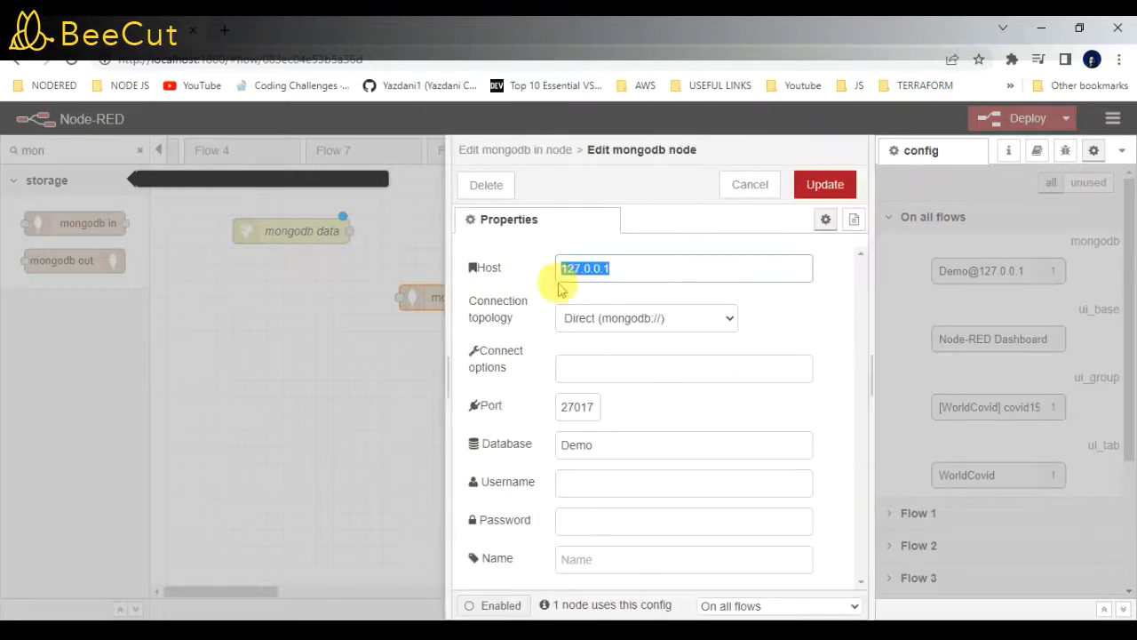
click(645, 317)
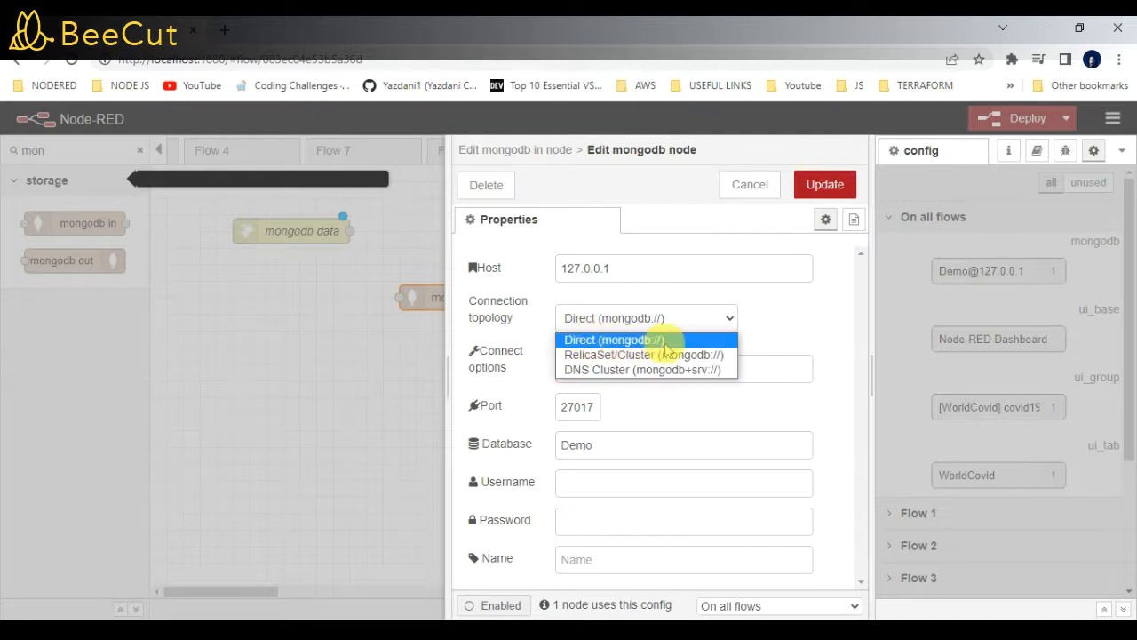
click(614, 340)
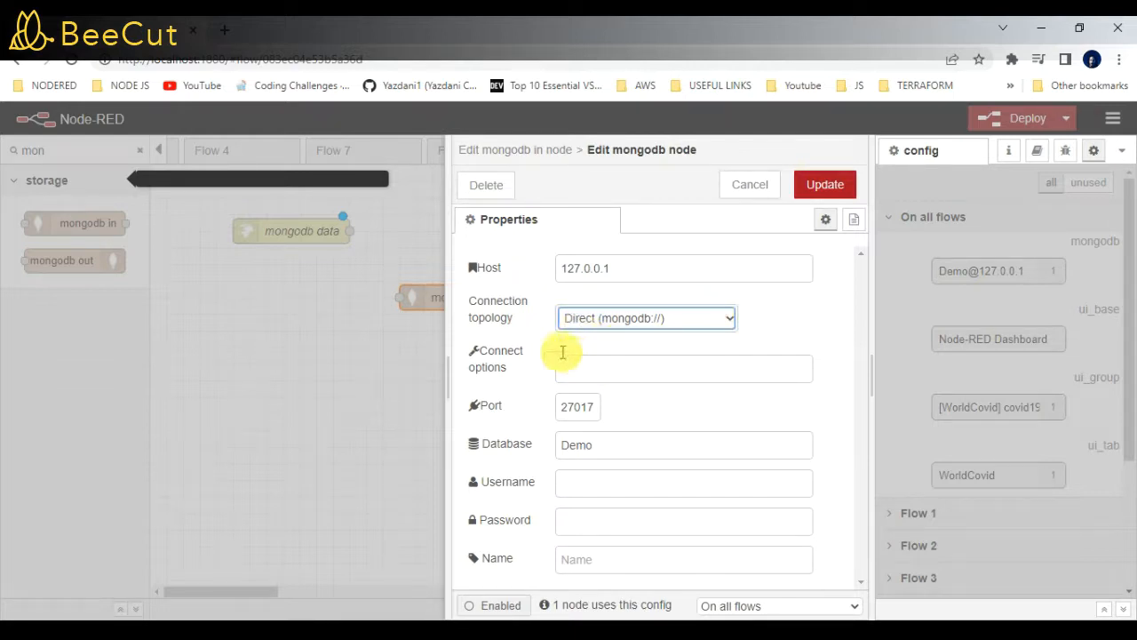
mouse_move(537, 404)
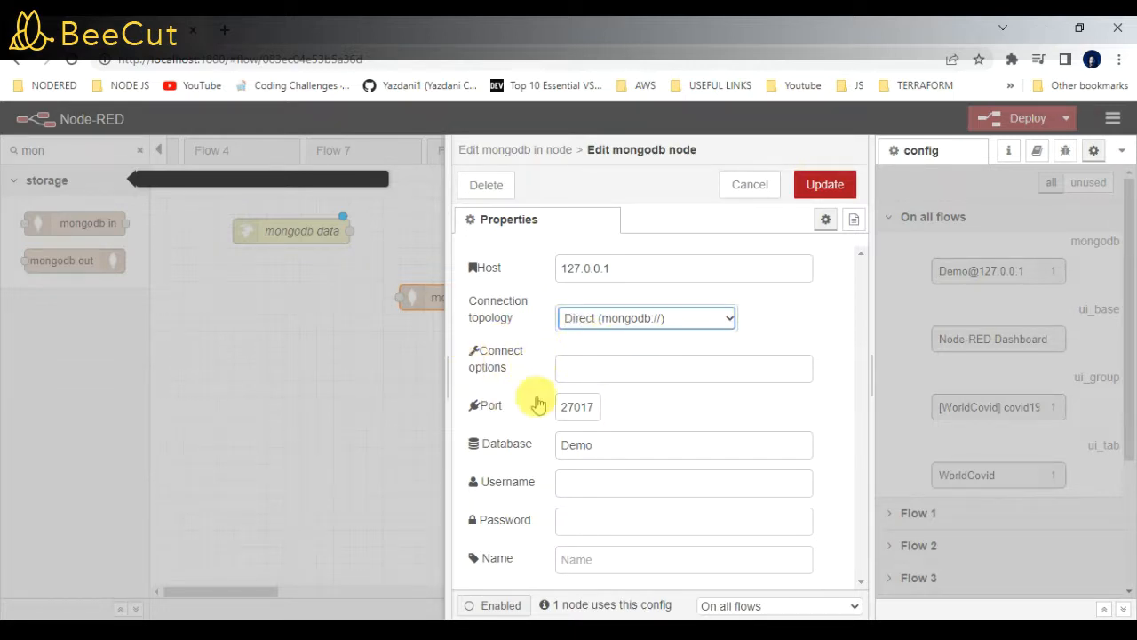
mouse_move(457, 446)
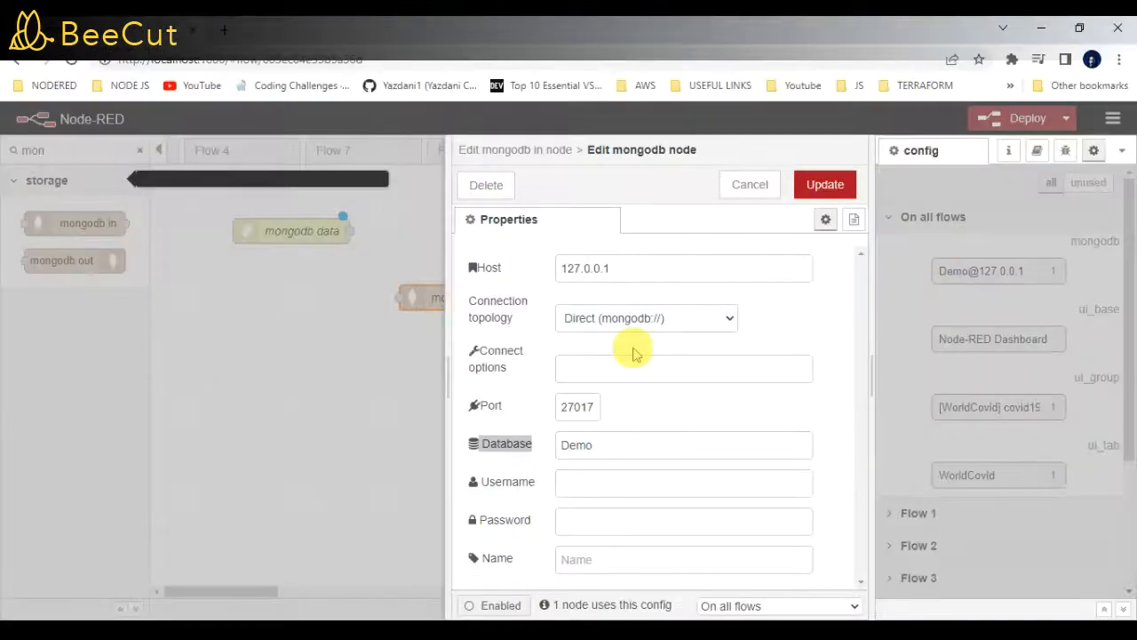
double_click(577, 444)
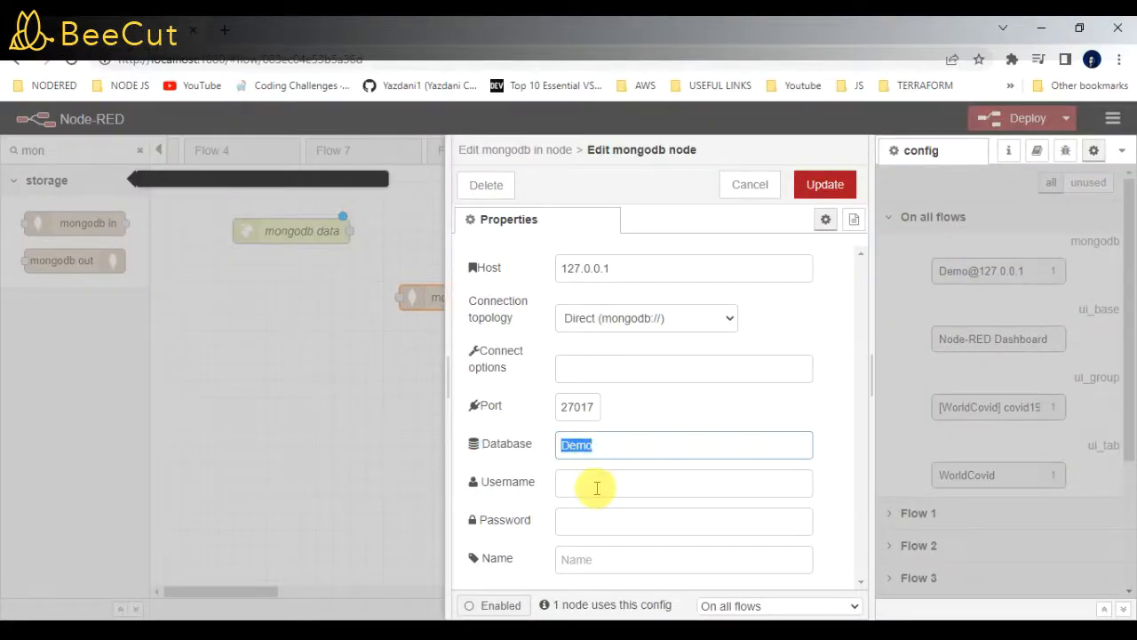
mouse_move(721, 229)
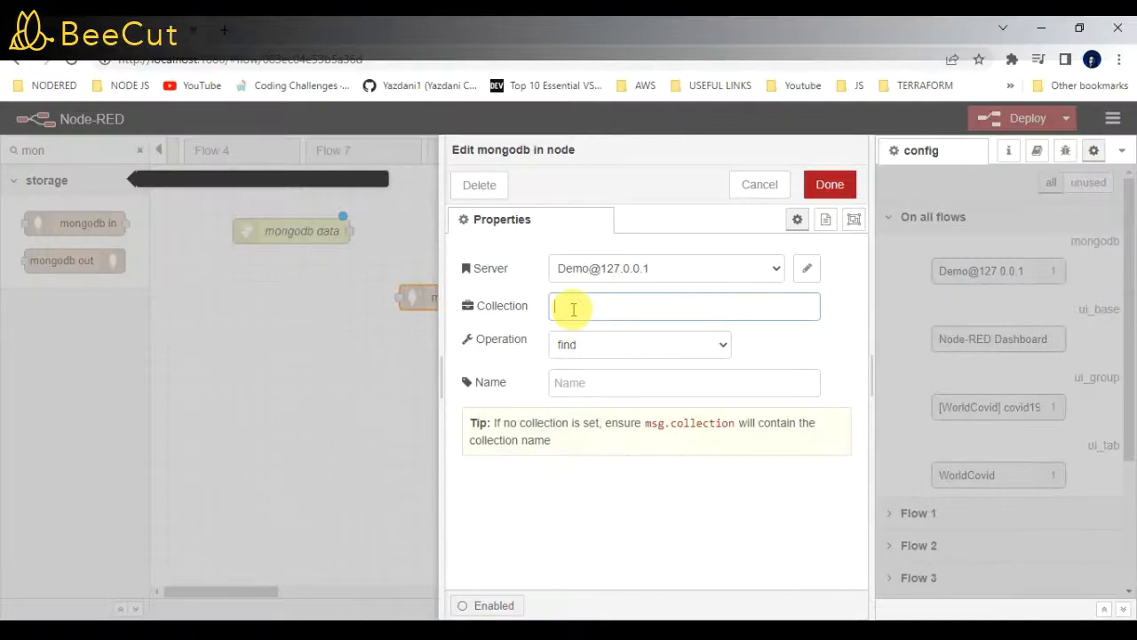
- Set the mongodb node's collection to users and search the palette for functio
text(users)
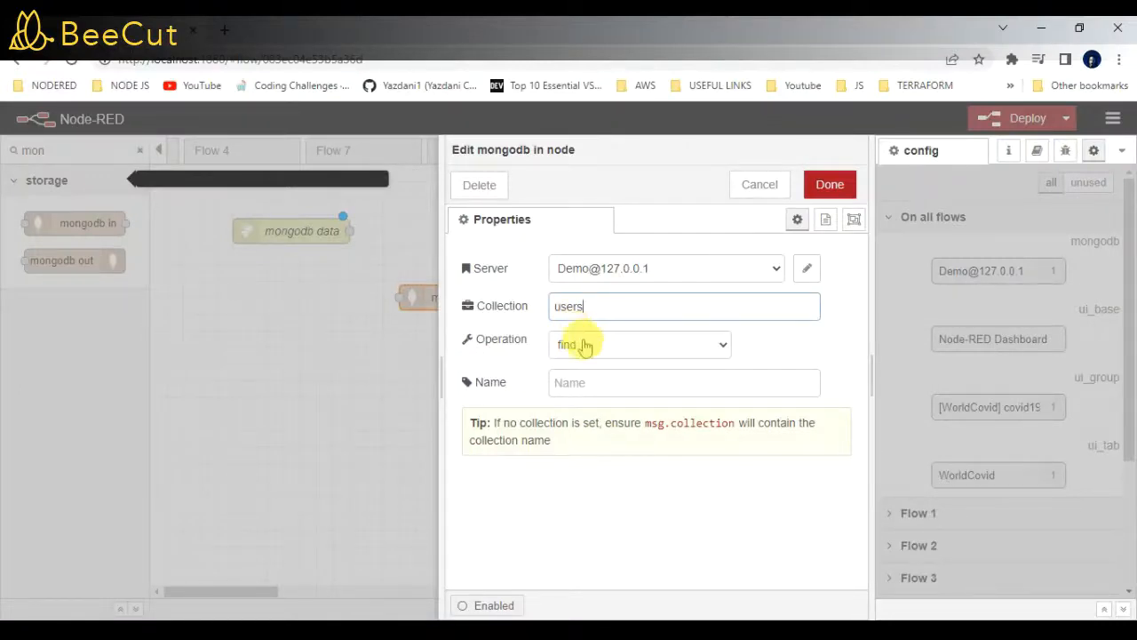
click(830, 184)
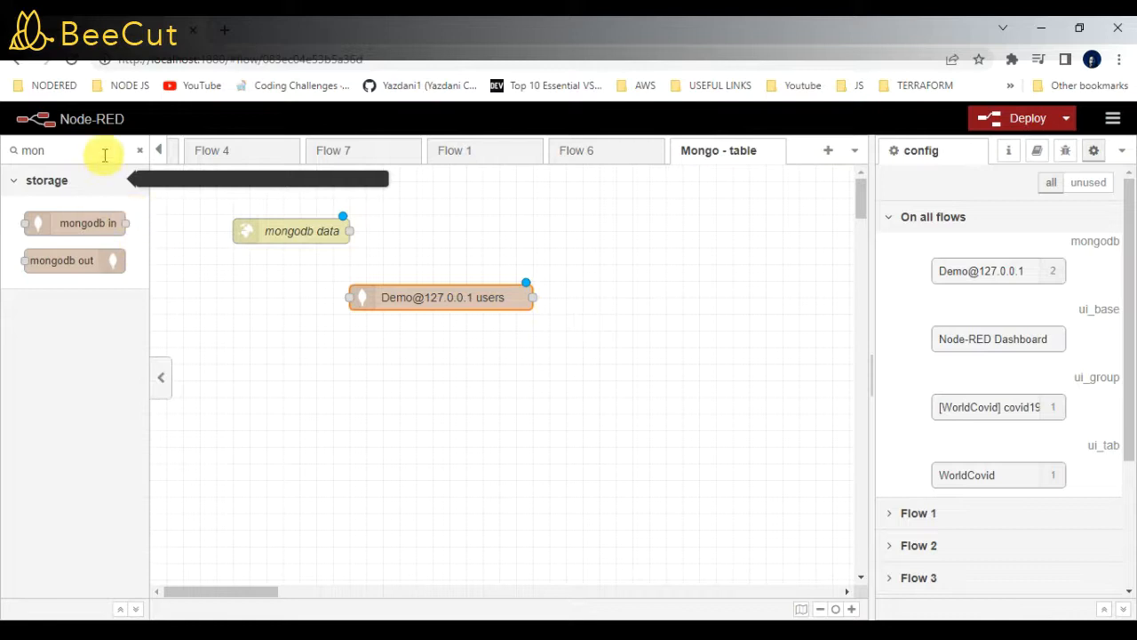
text(functio)
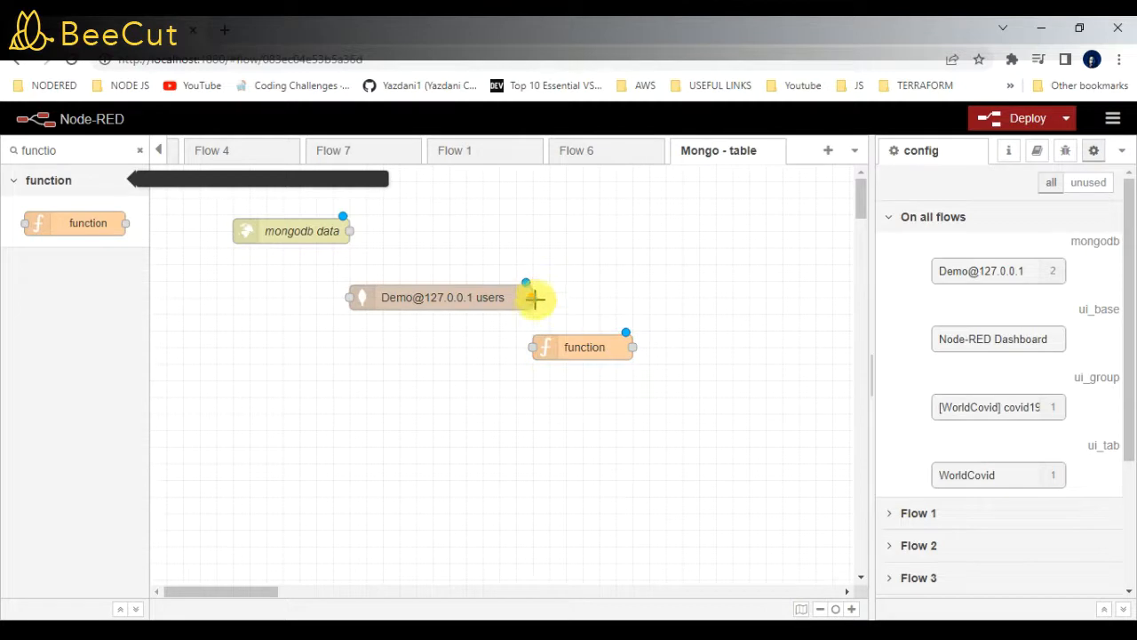
- Wire the users query output into the function node and edit its code
drag(585, 346, 502, 397)
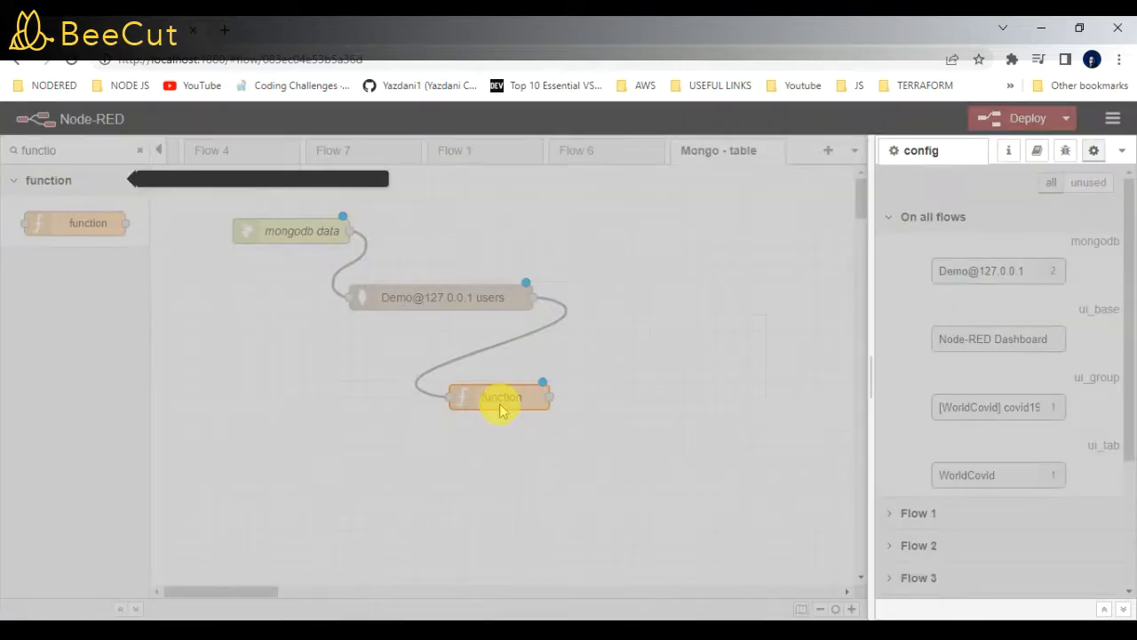
double_click(499, 398)
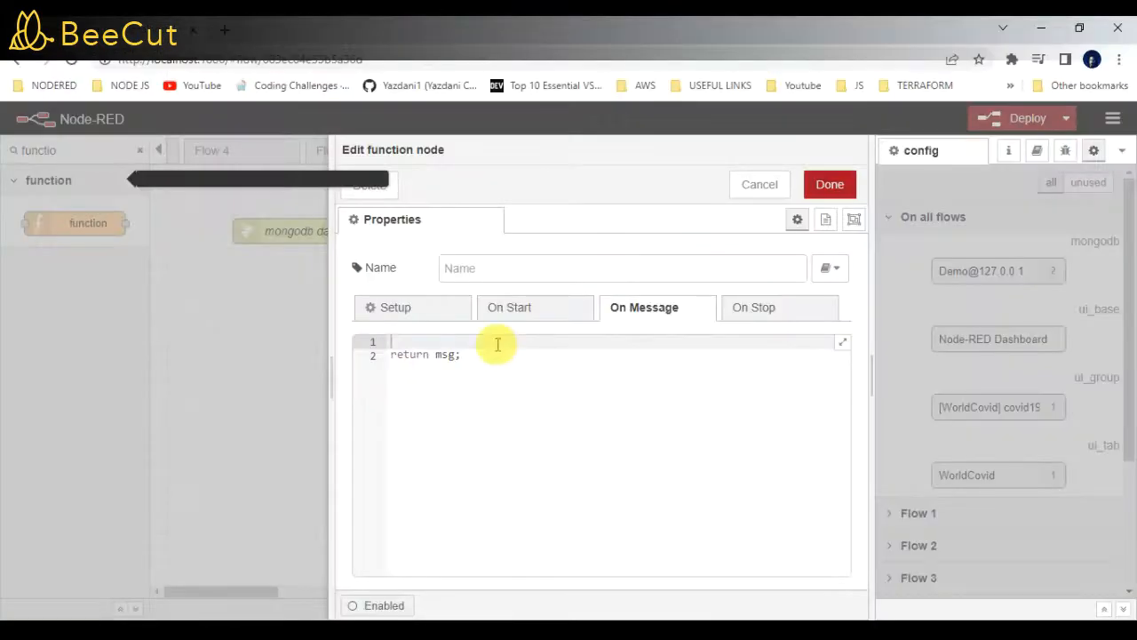
- Write the first code line msg.payload = msg.payload[0]
text(msg)
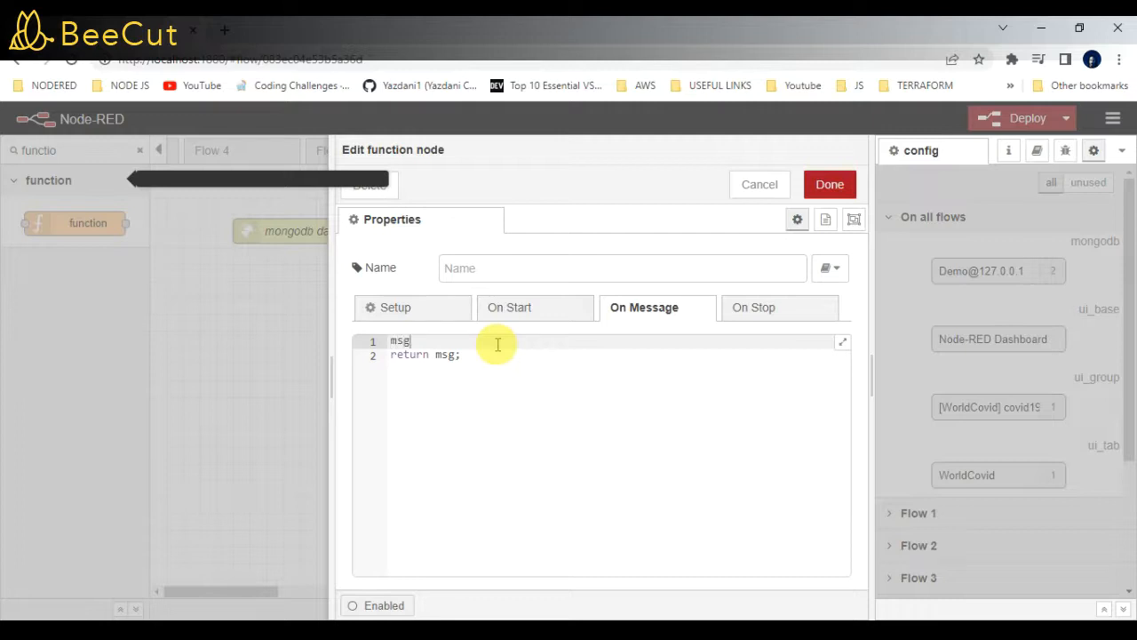
text(.payload = ms)
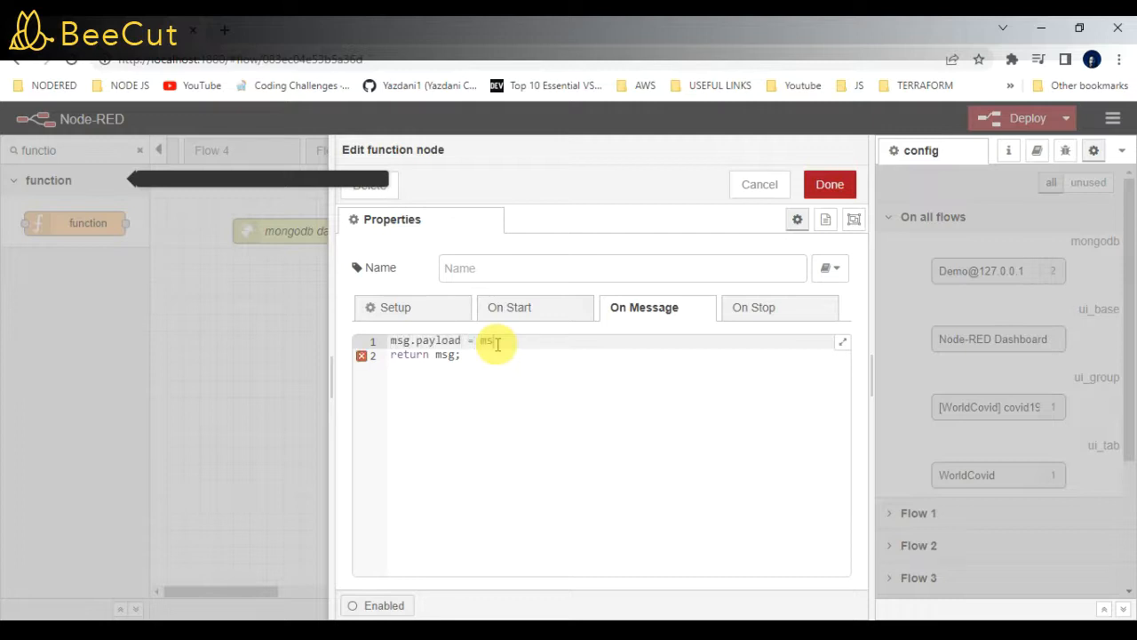
text(.)
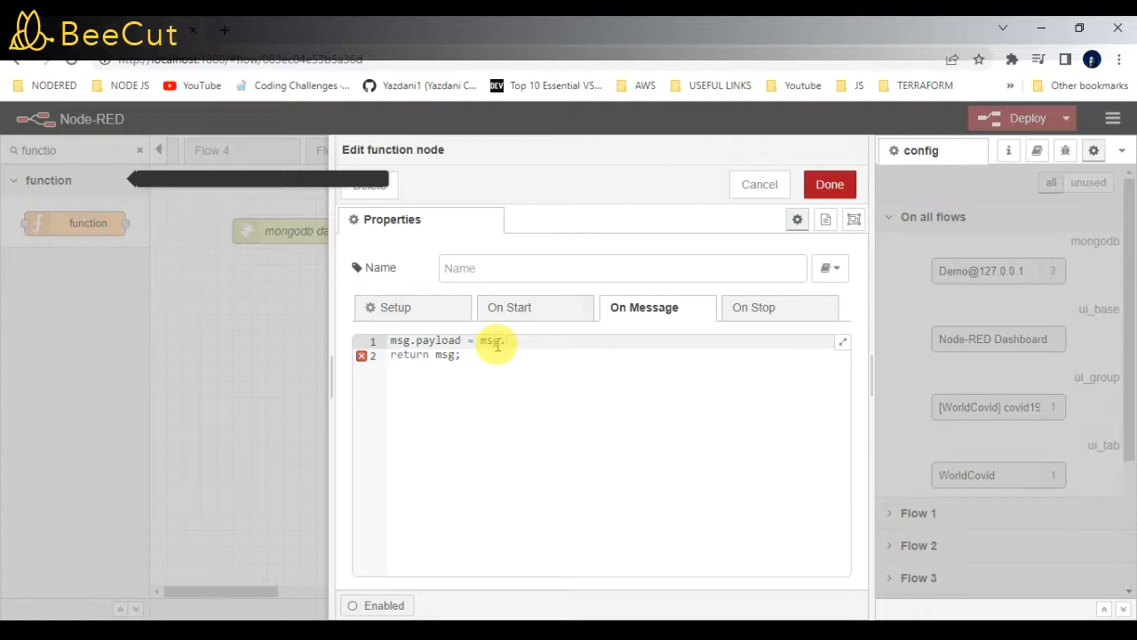
text(payload)
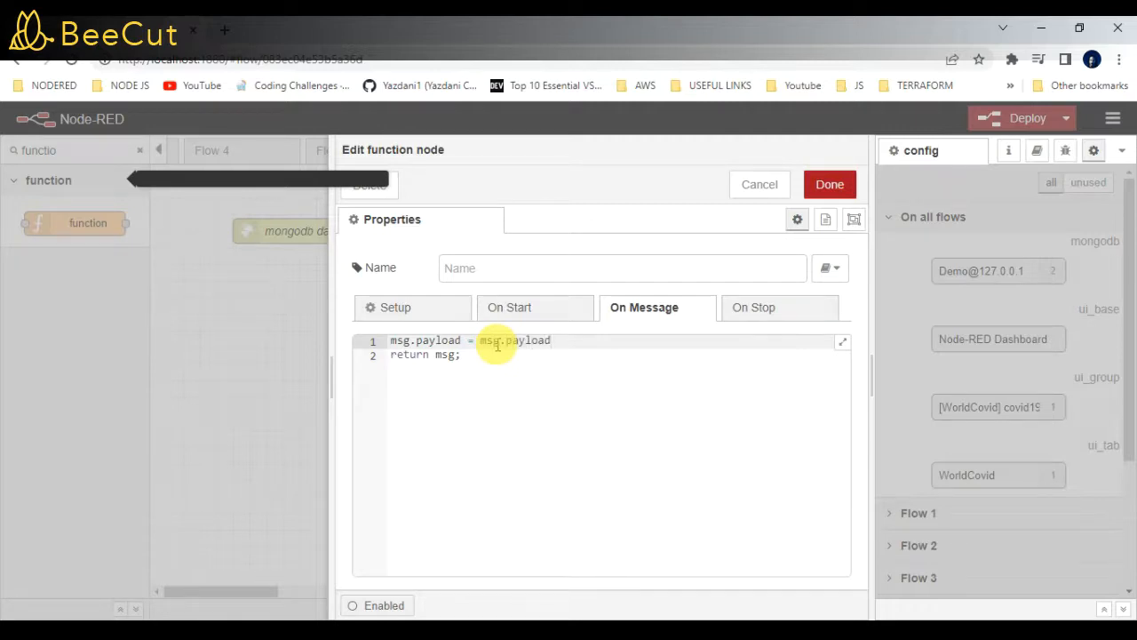
text([0])
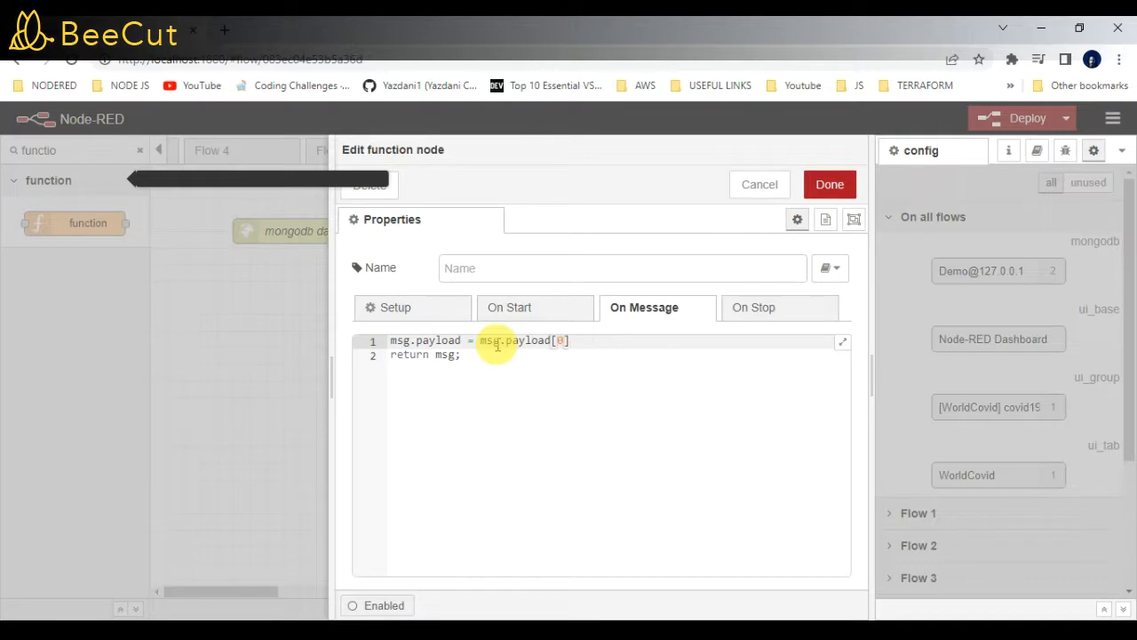
key(Enter)
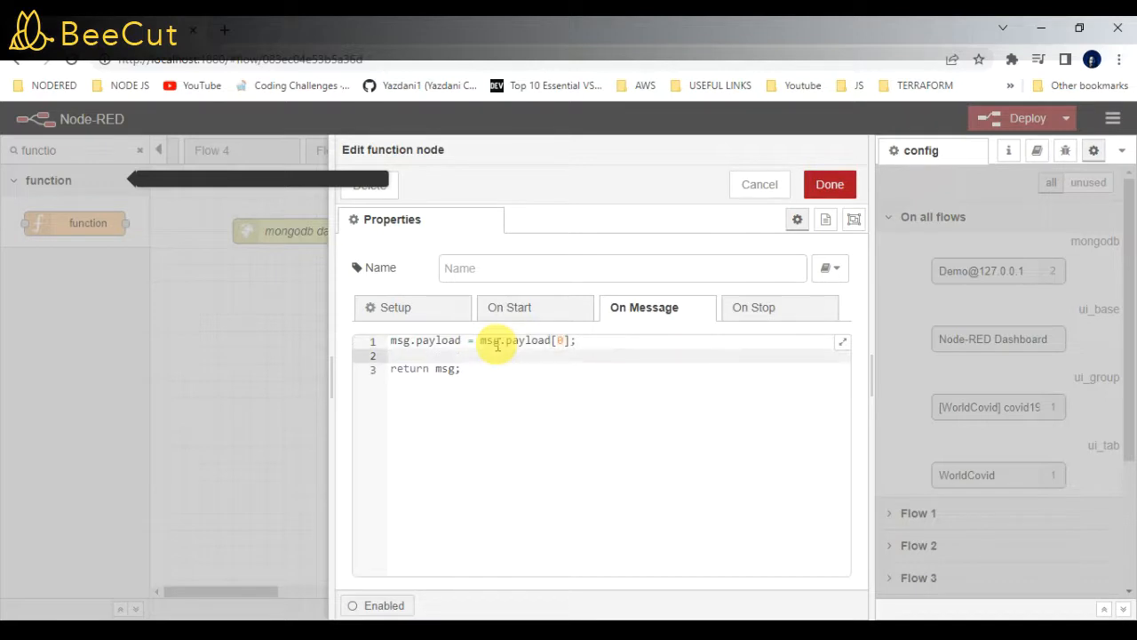
- Add delete msg.payload[_id] and save the function code
text(delete)
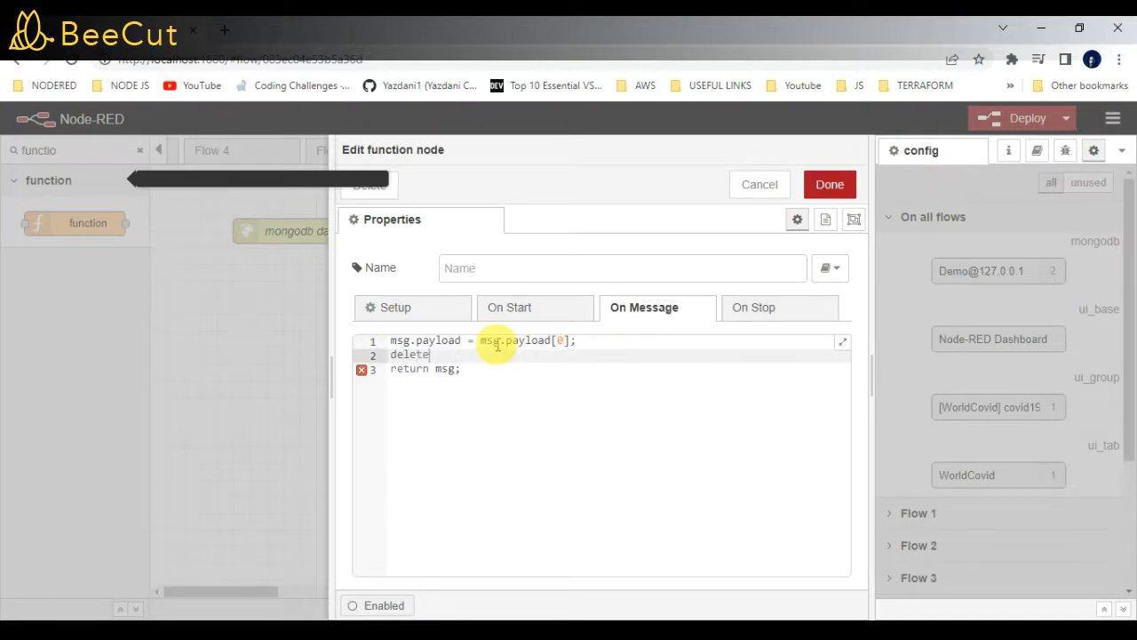
text(" ")
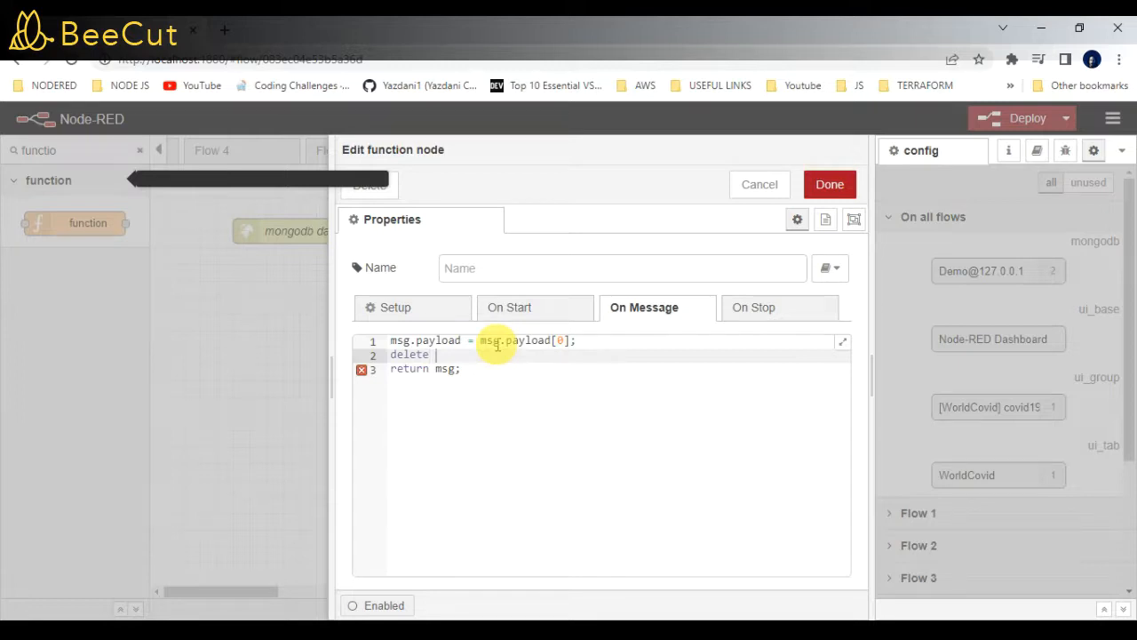
text(msg)
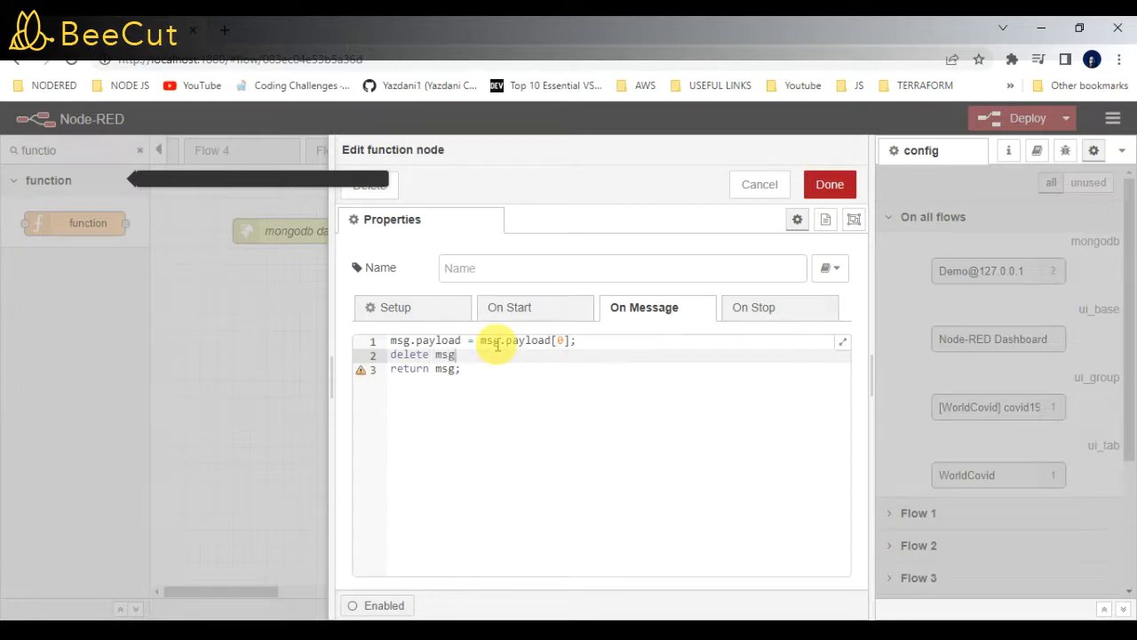
text(.payload)
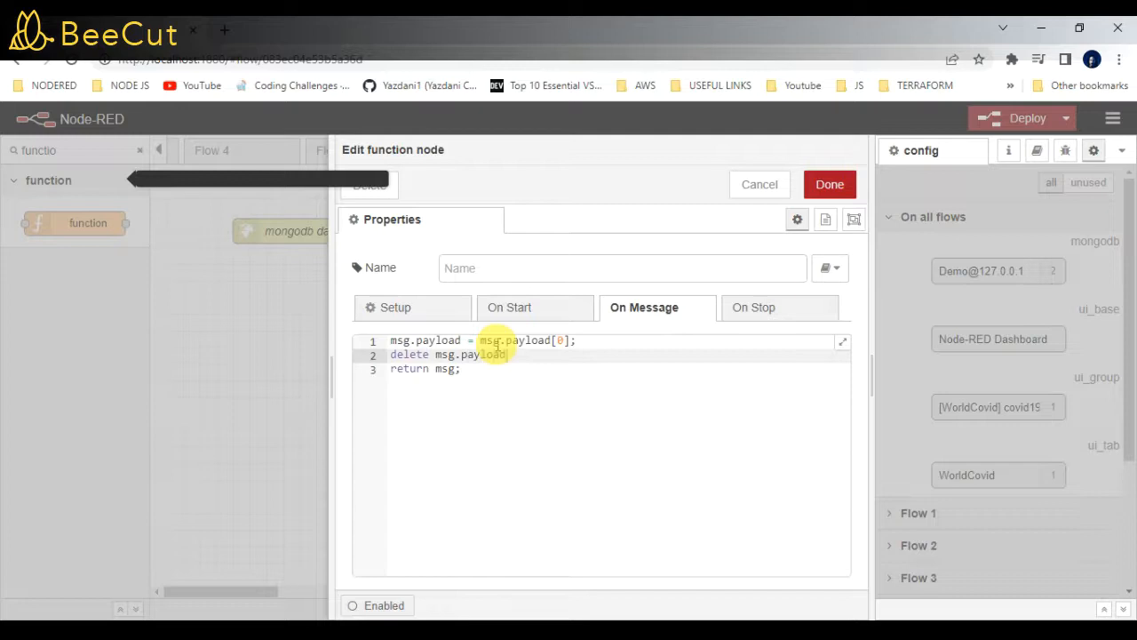
text([")
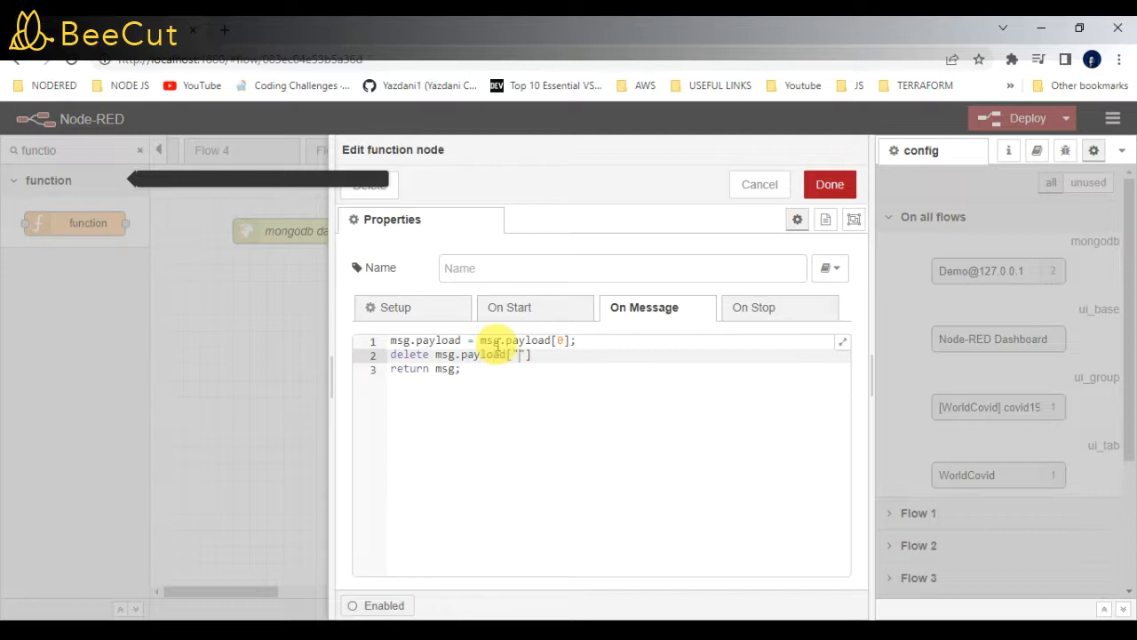
key(Backspace)
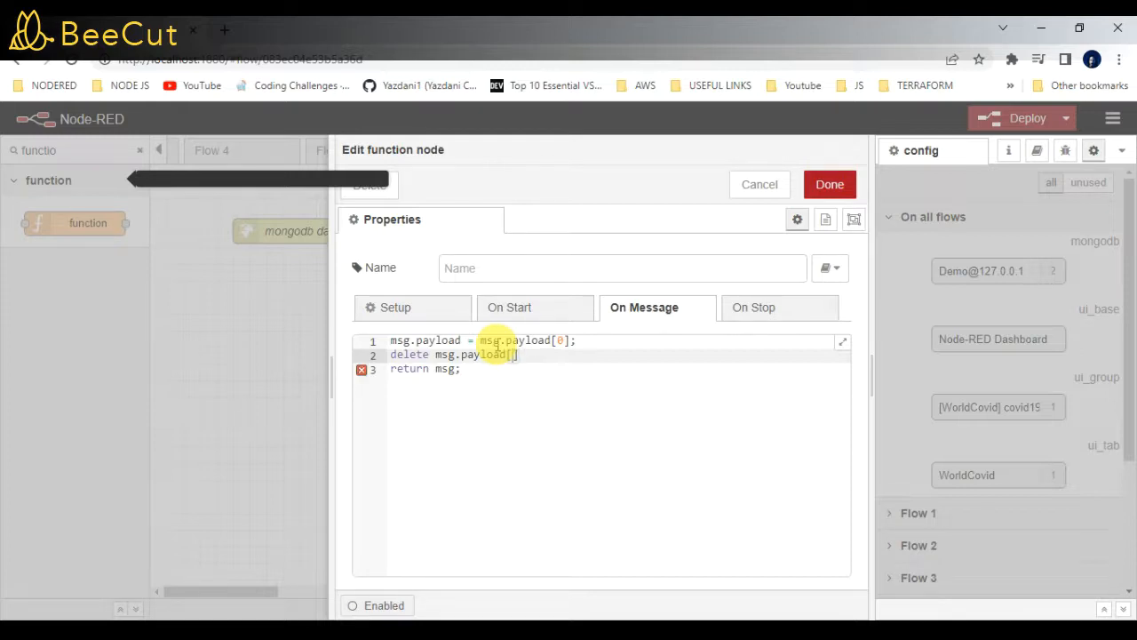
text(_id)
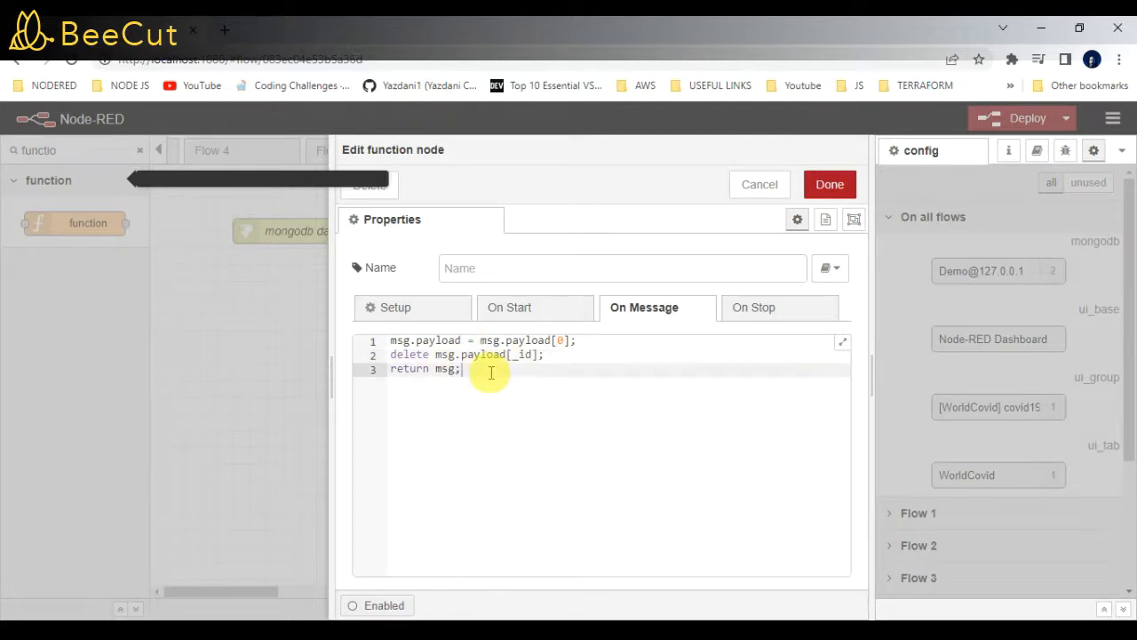
click(829, 184)
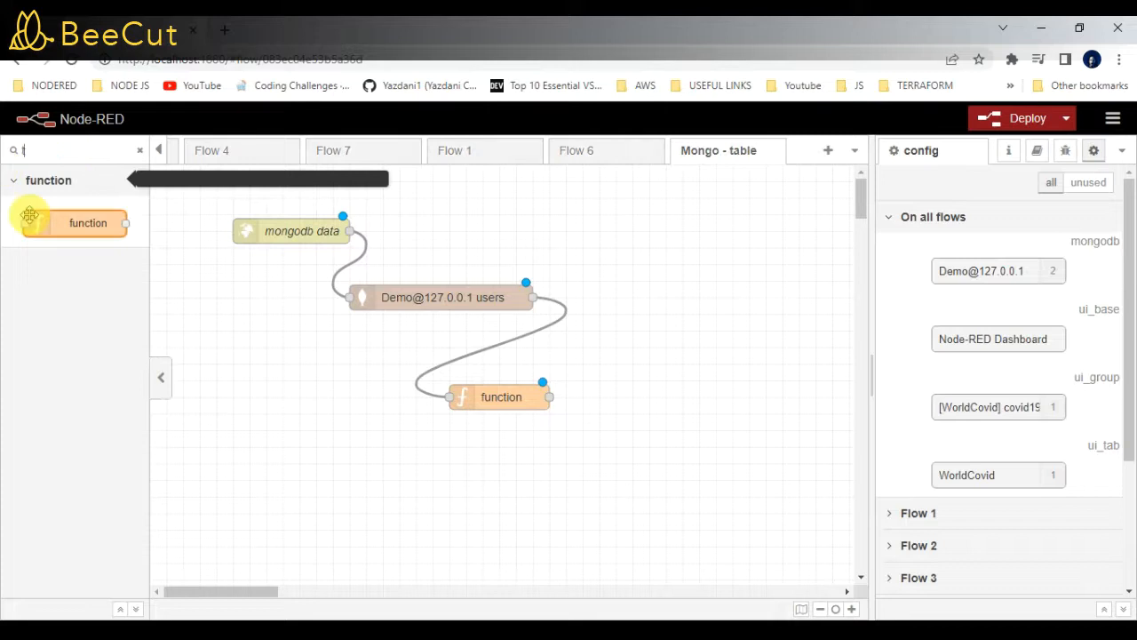
- Add a tableify node wired after the function node
text(table)
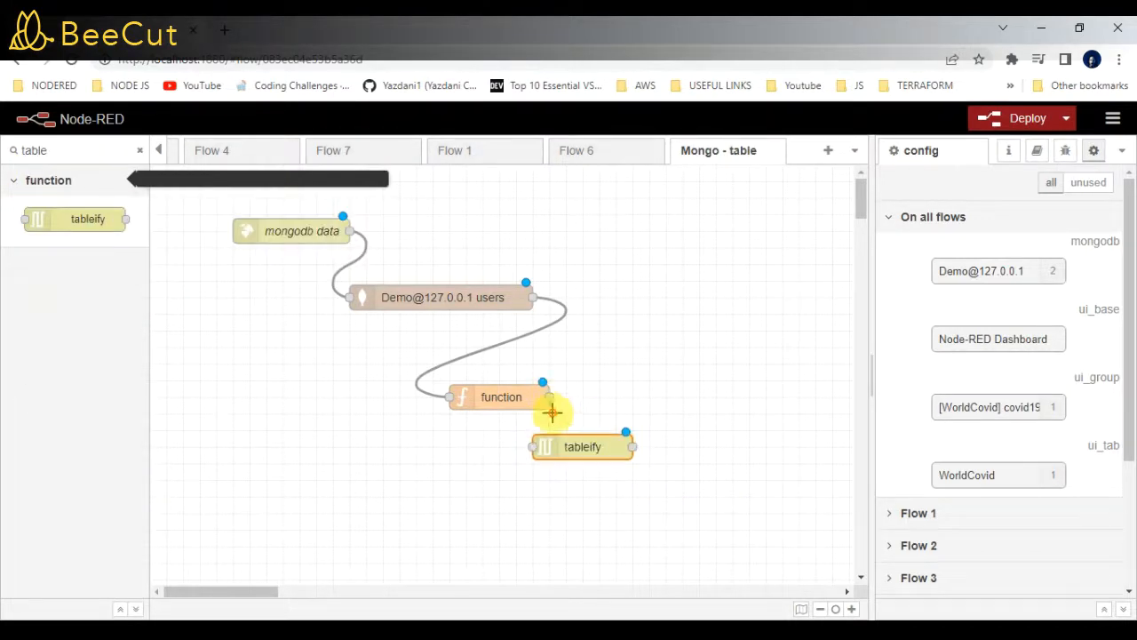
drag(543, 397, 542, 446)
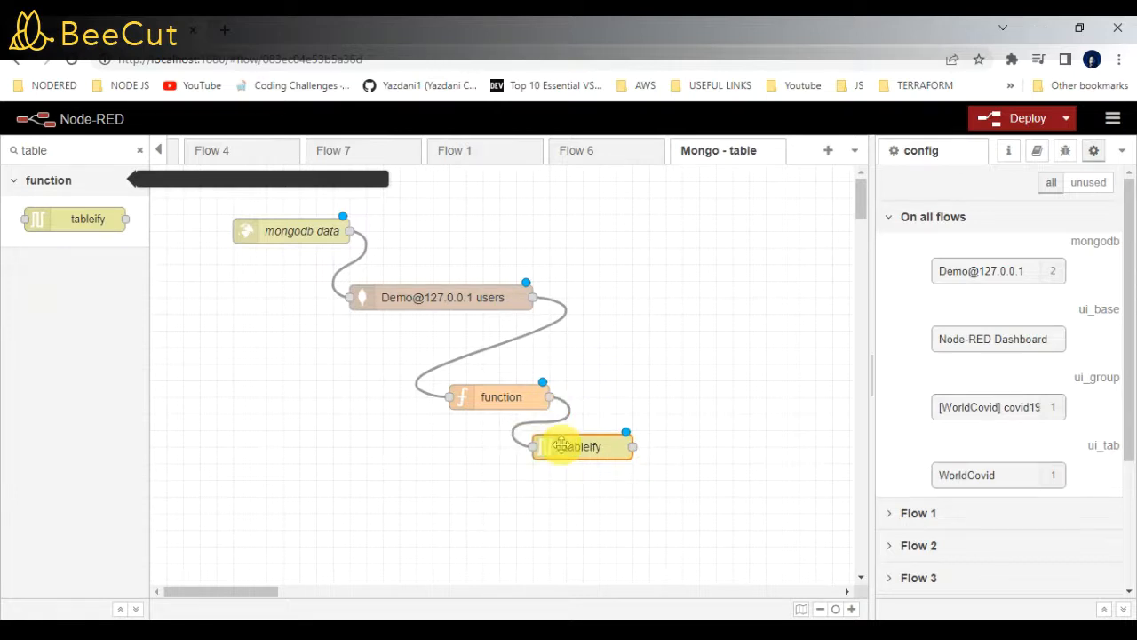
double_click(579, 447)
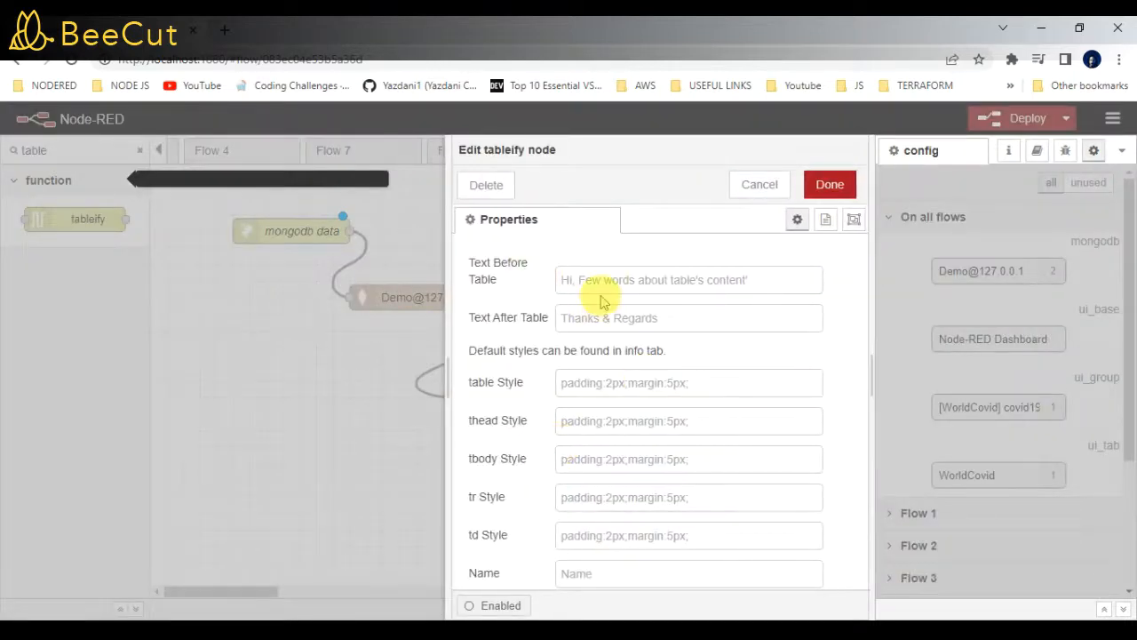
- Enter the Mongo database intro text and a 'Like, ...' closing line
text(Hell)
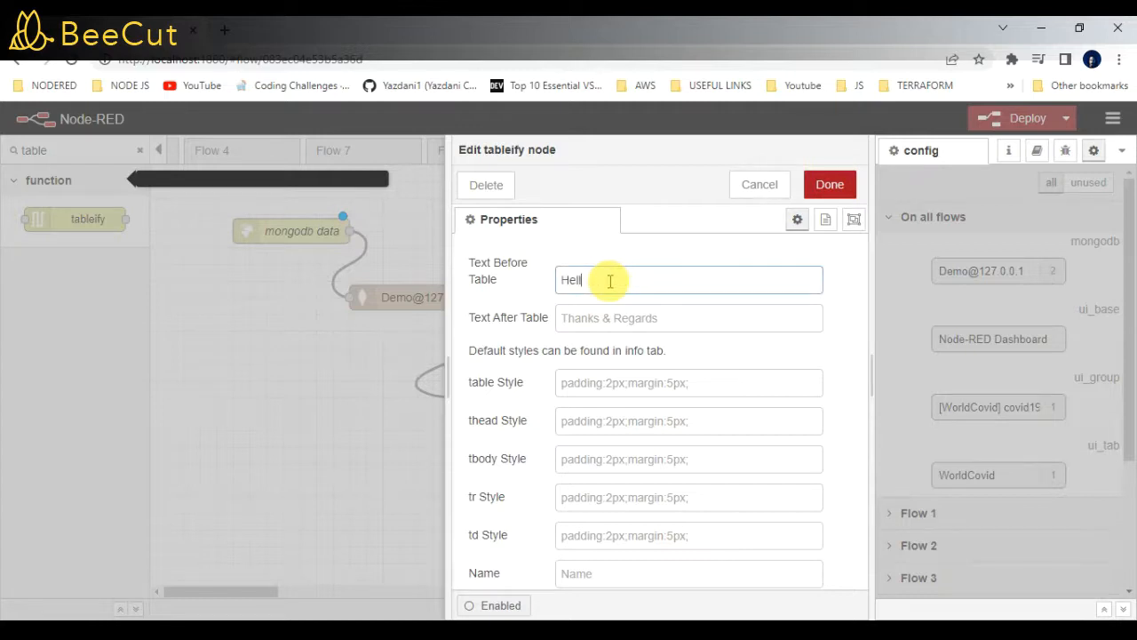
text(o)
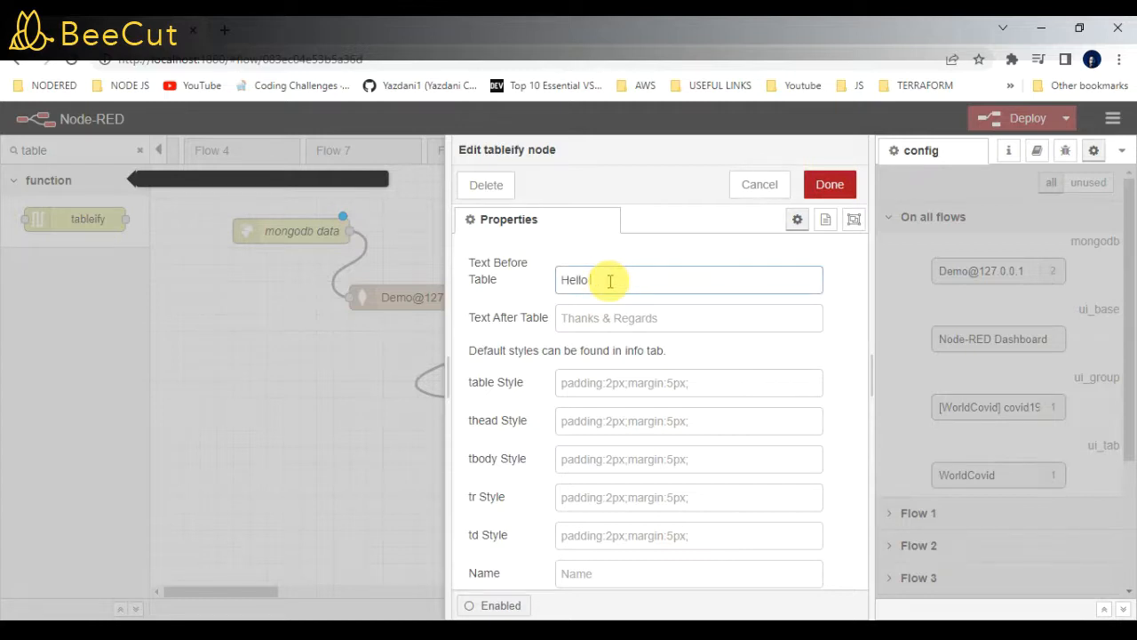
text(Geting)
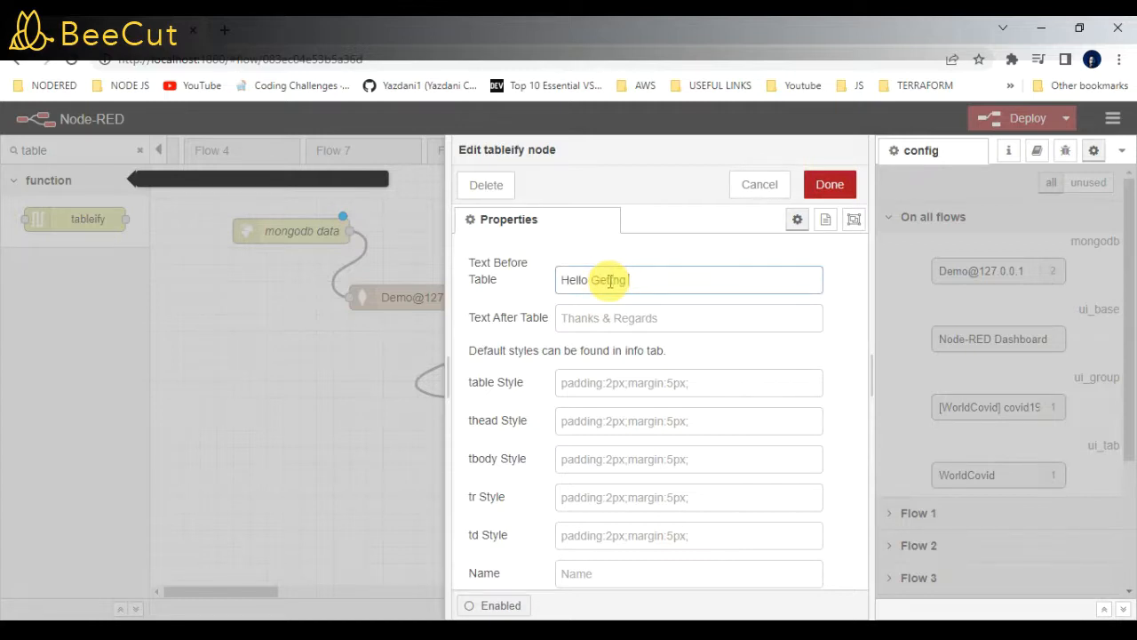
text(Databa)
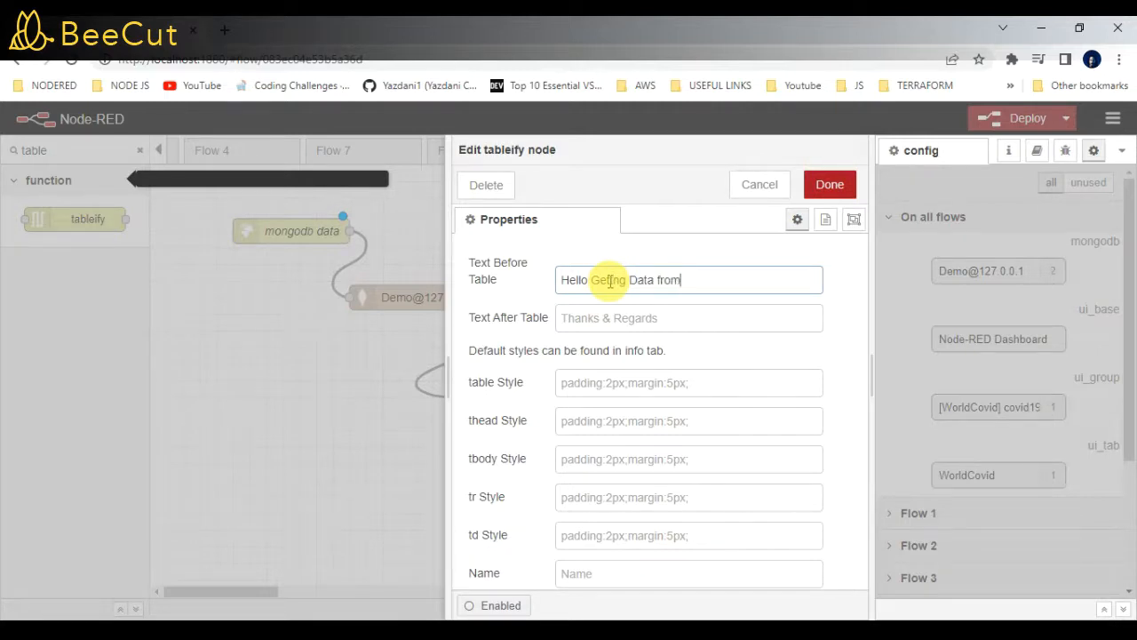
text(Mongo DB)
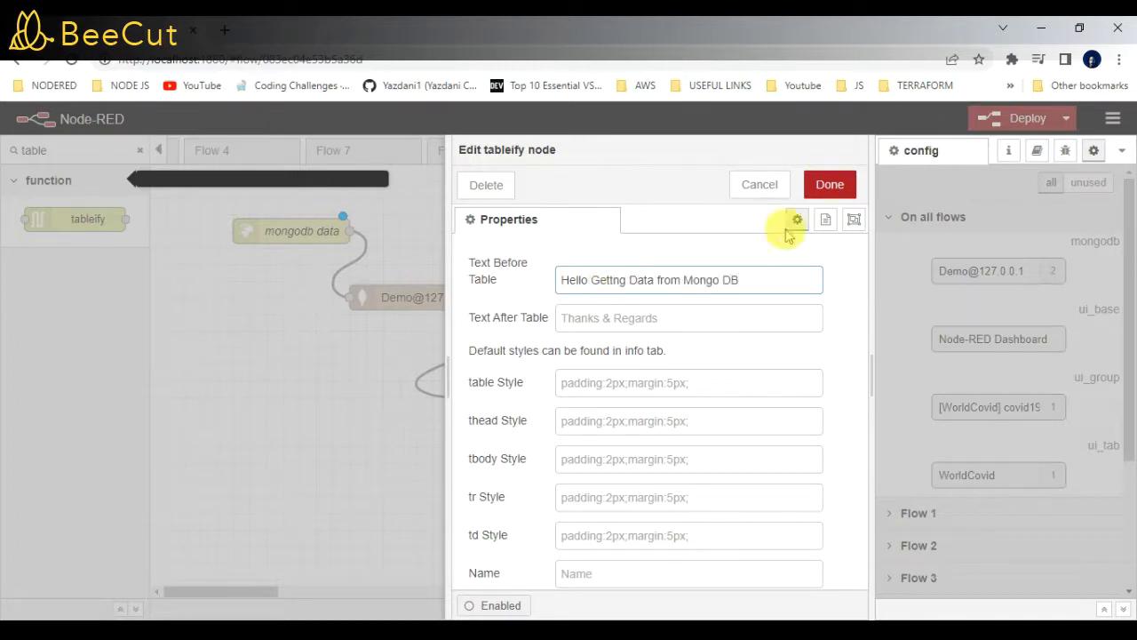
click(689, 317)
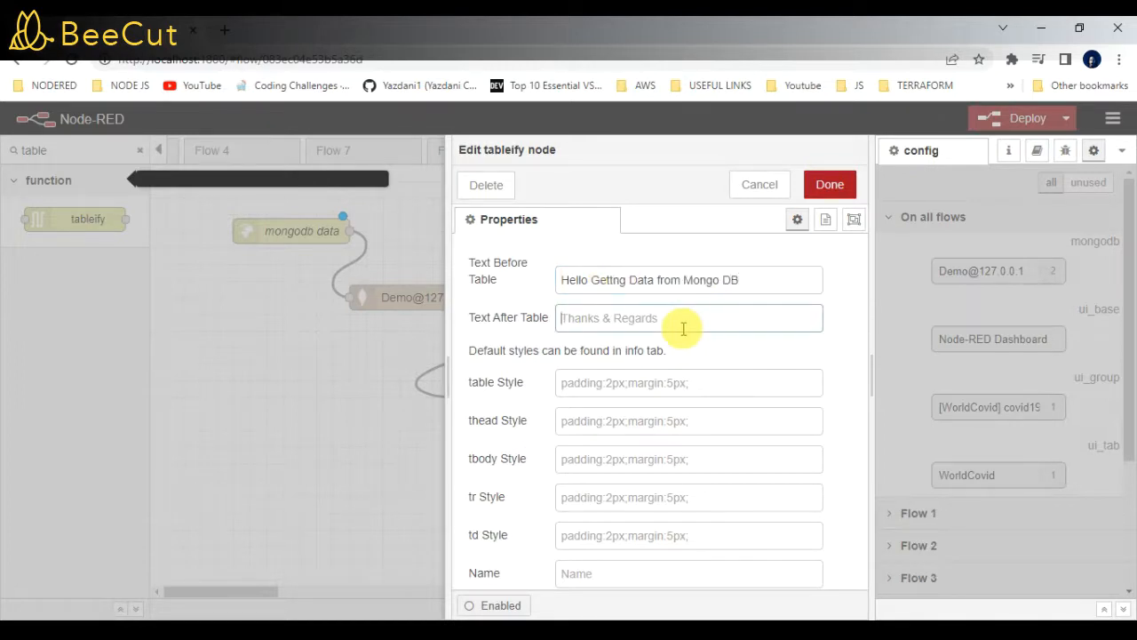
text(Like , Share and Subscribe)
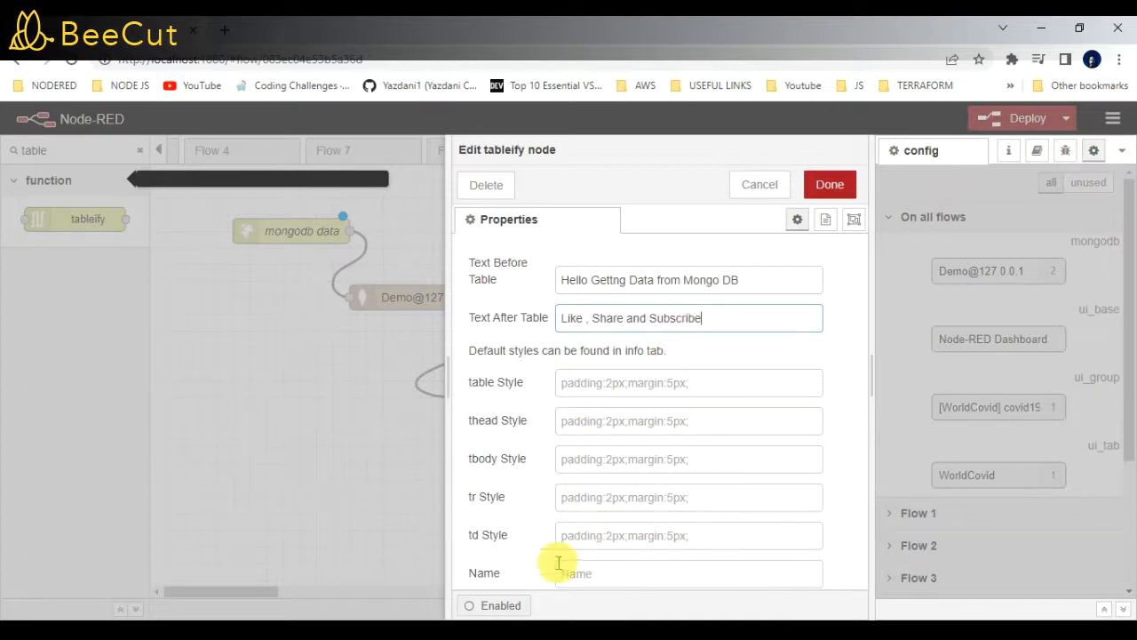
- Name the tableify node My Table and confirm
click(688, 573)
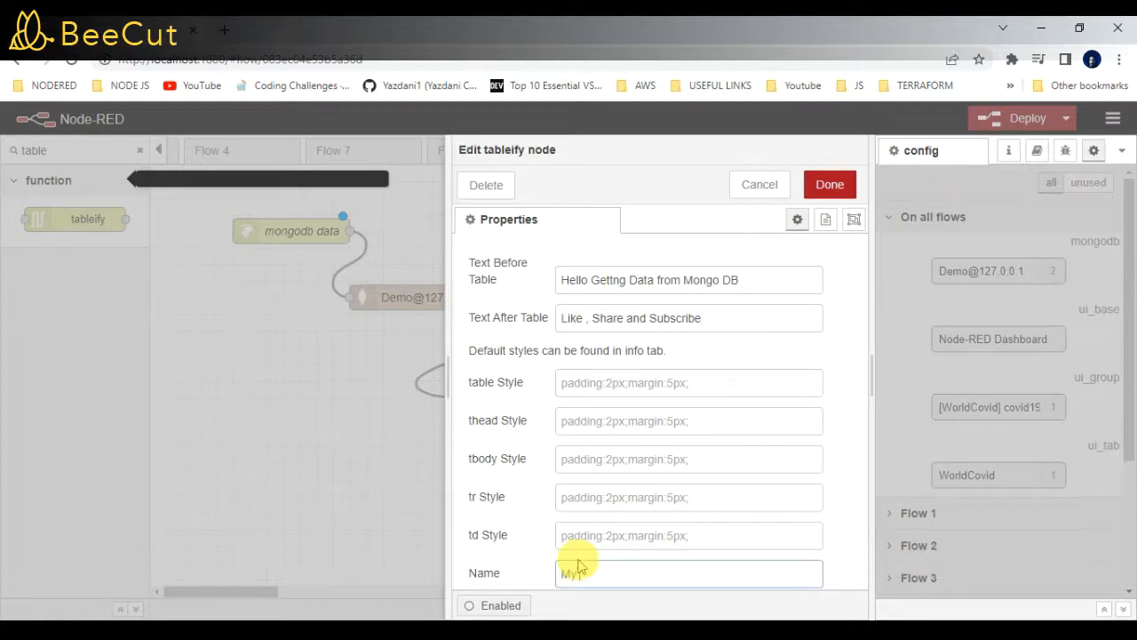
text(My Table)
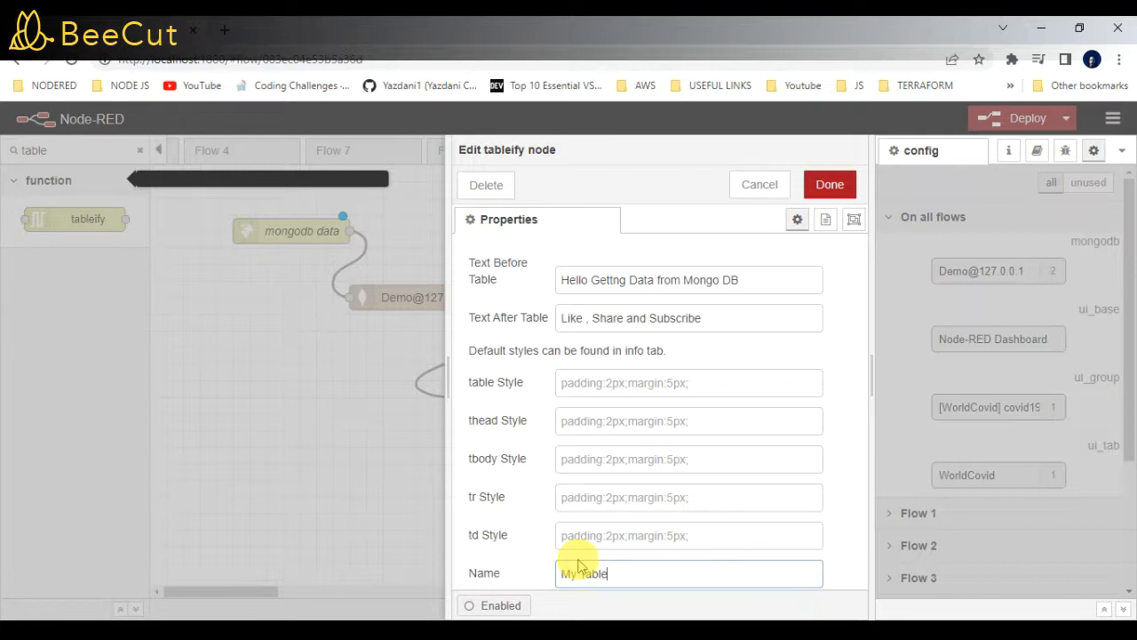
click(829, 184)
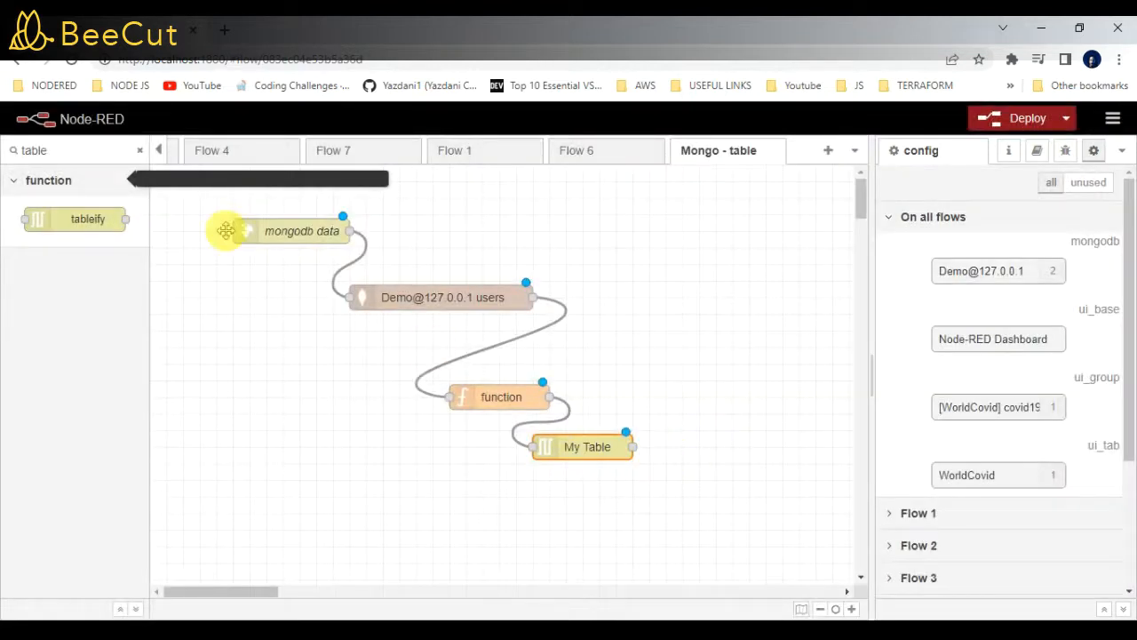
- Add an http response node wired from My Table, leaving its settings unchanged
text(http)
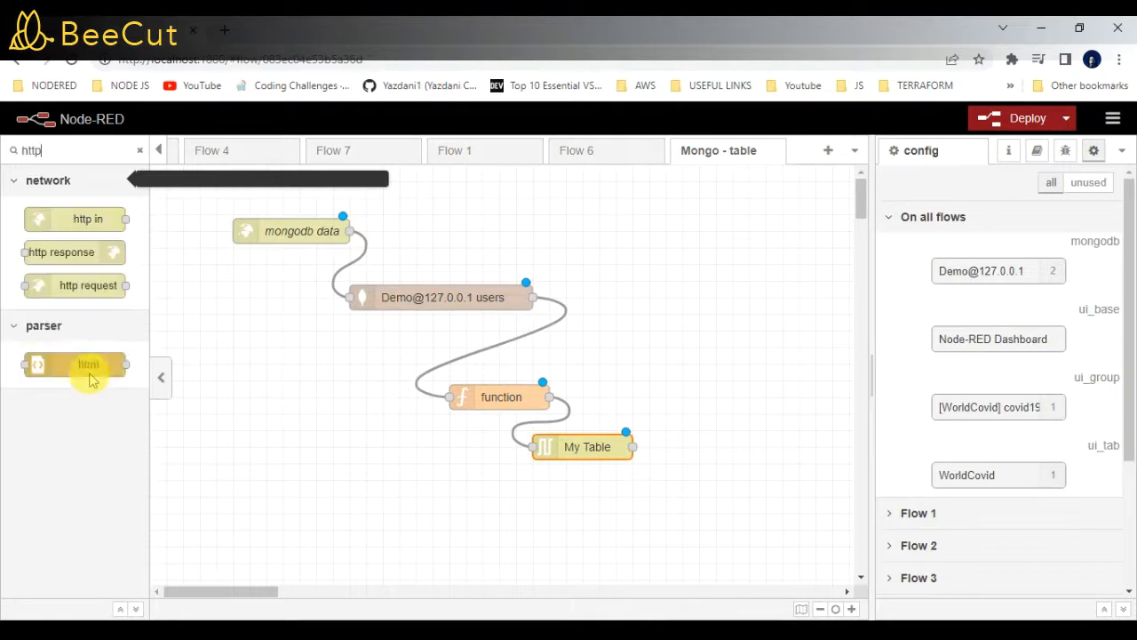
drag(60, 251, 693, 444)
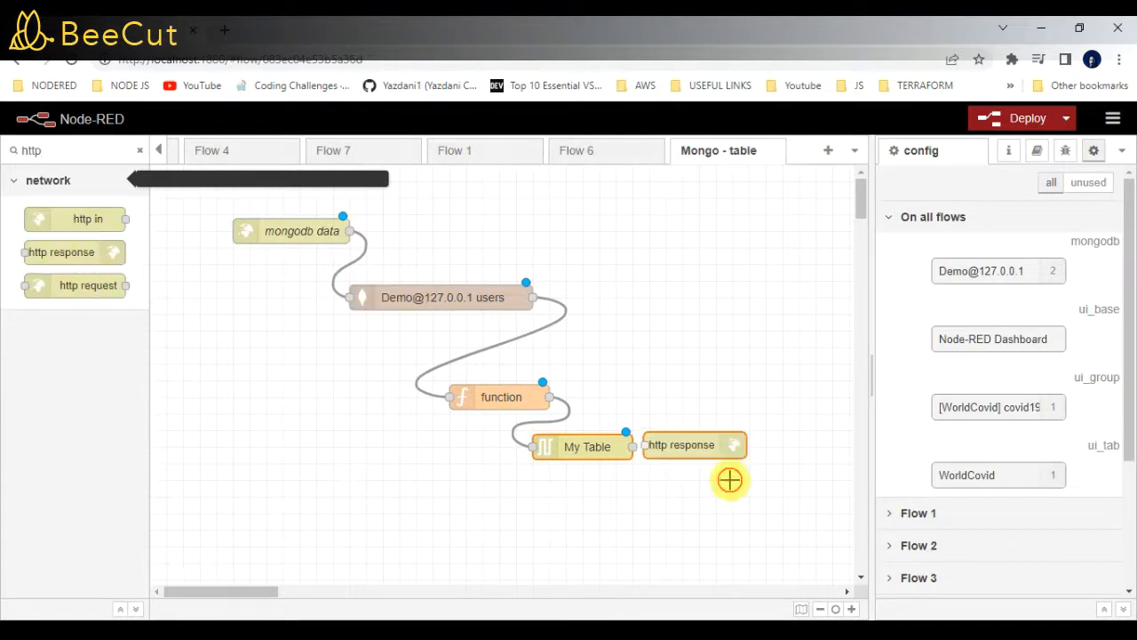
drag(694, 445, 724, 480)
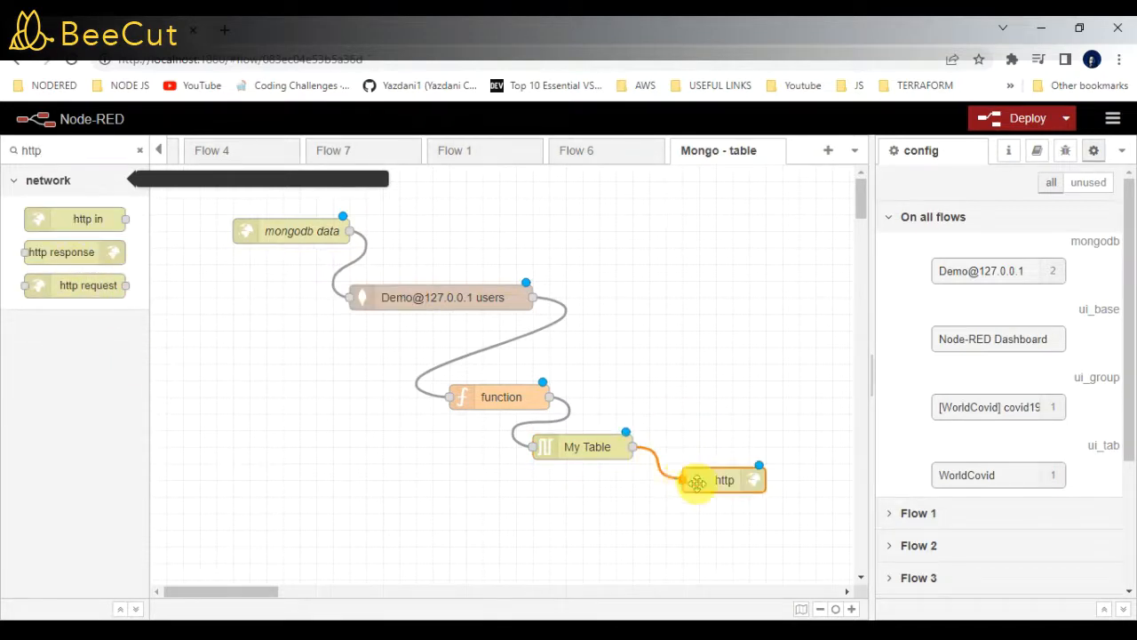
double_click(725, 480)
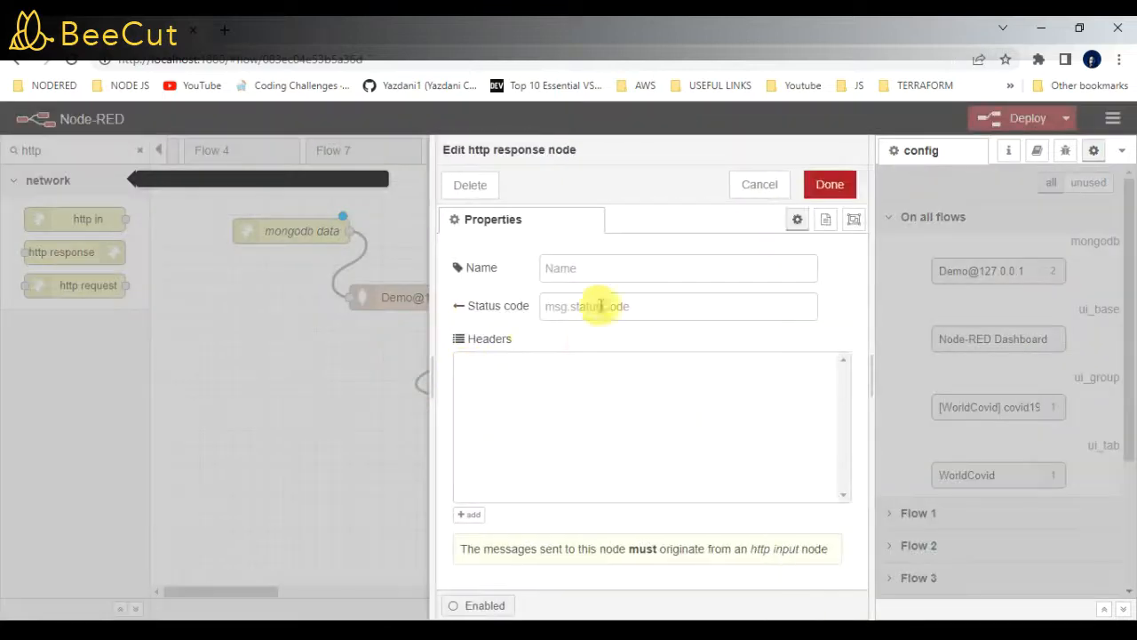
mouse_move(760, 187)
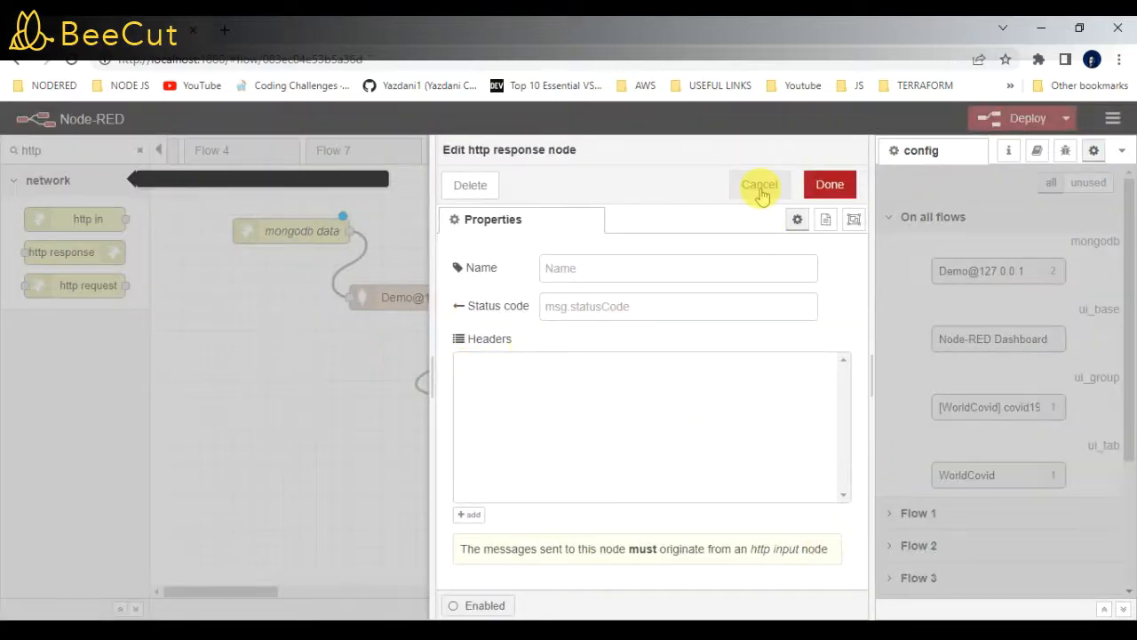
click(761, 184)
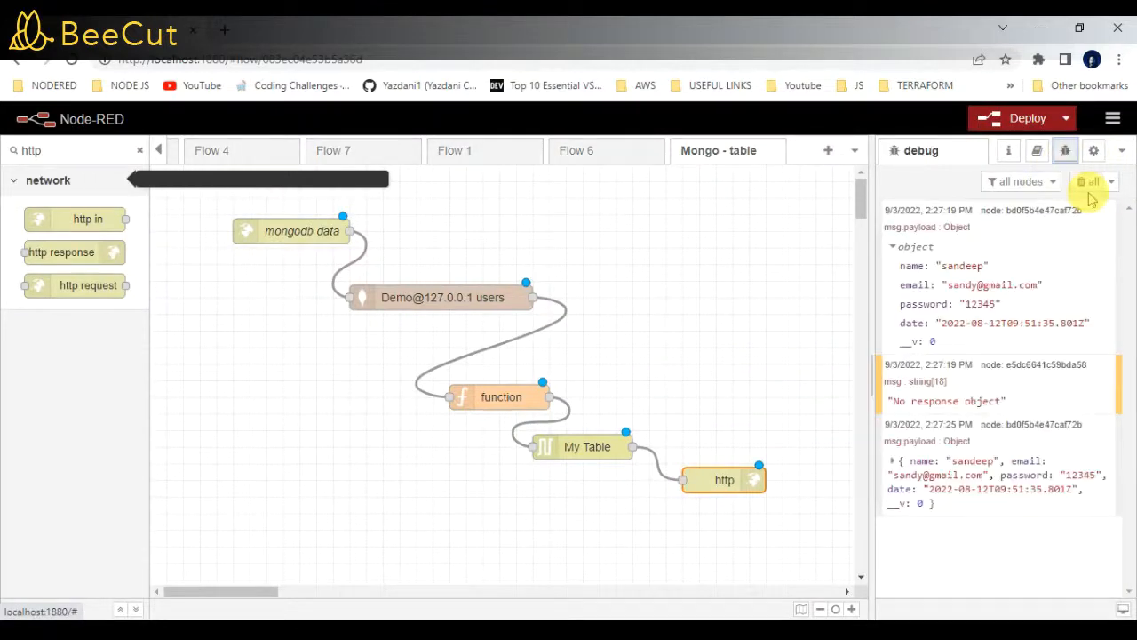
- Clear the debug messages, deploy the flow, and open the mongodb data node
click(1088, 181)
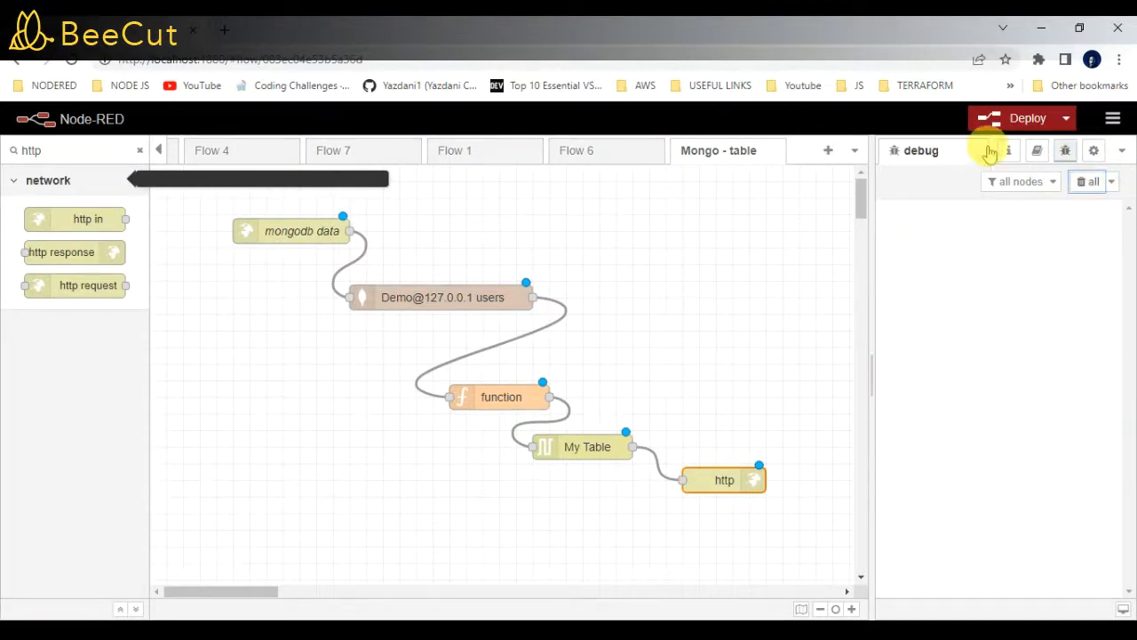
click(1023, 117)
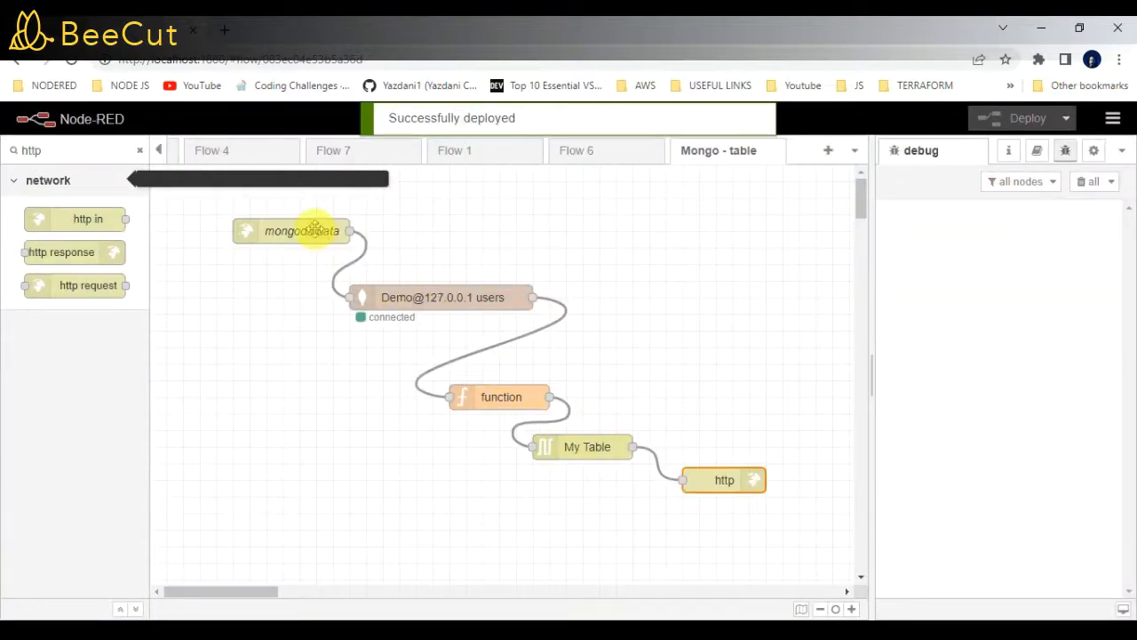
double_click(302, 230)
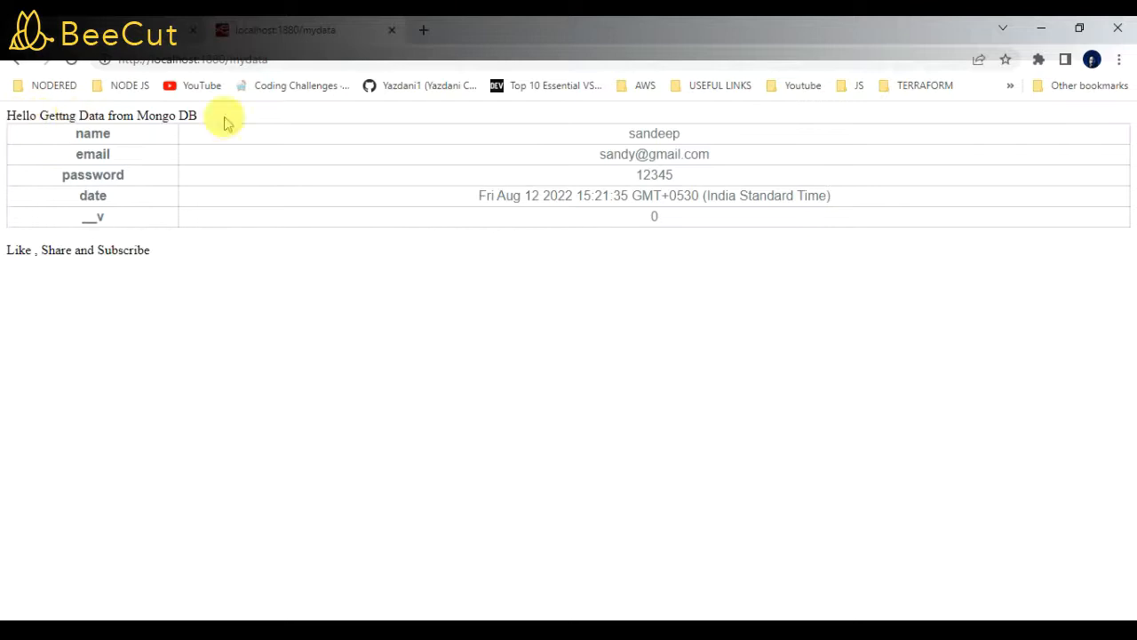
- Select the email value in the rendered /mydata user table, then deselect it
drag(223, 120, 449, 192)
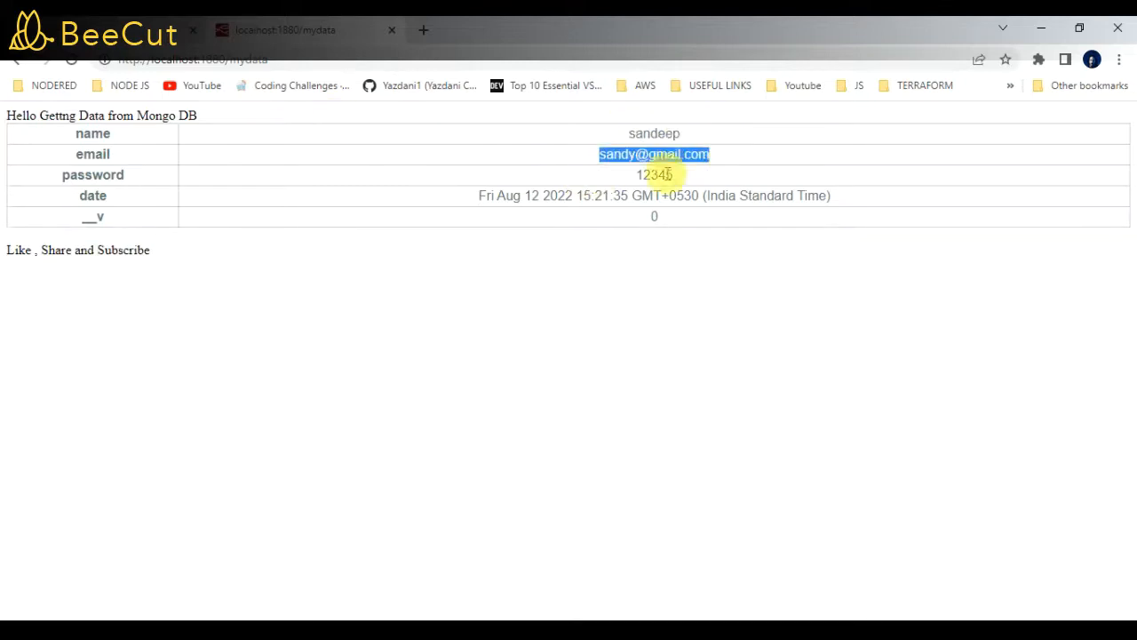
click(796, 240)
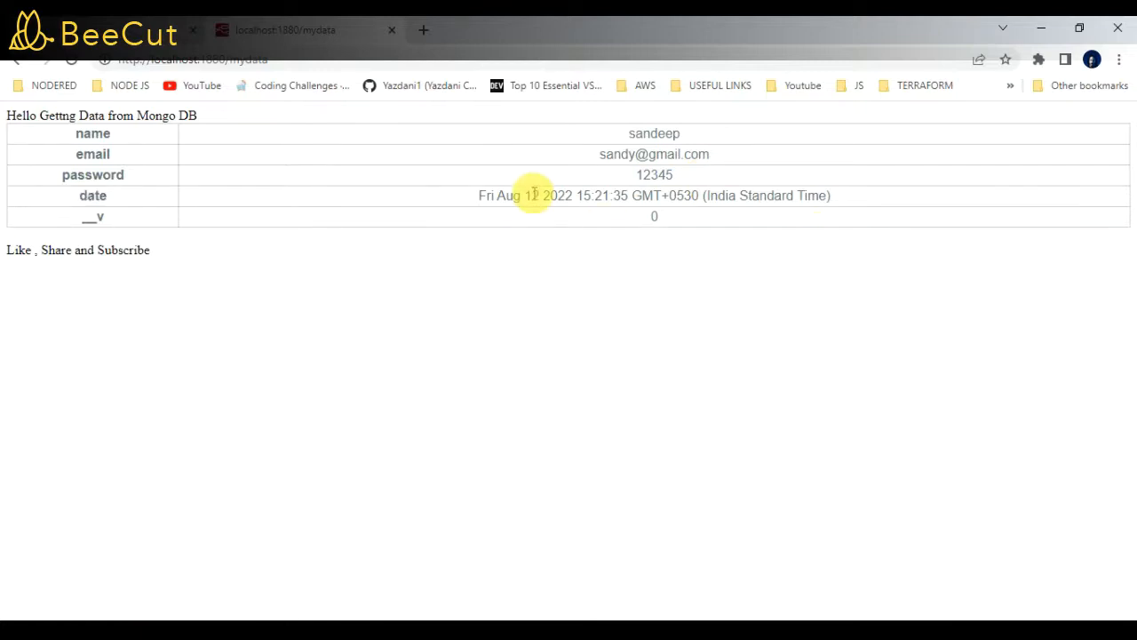
mouse_move(388, 143)
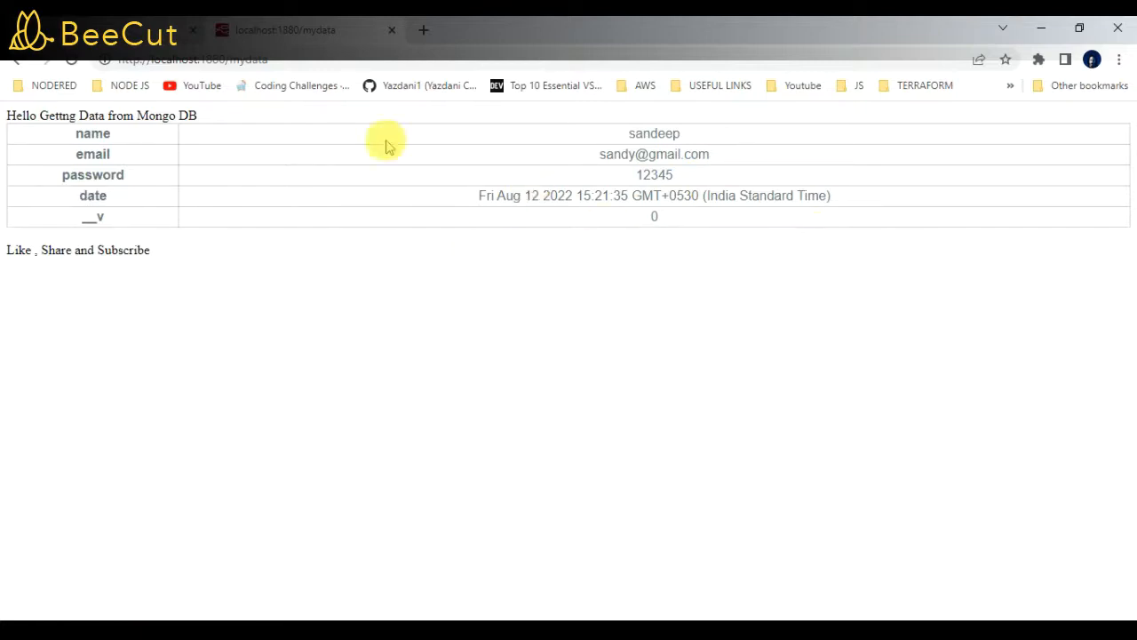